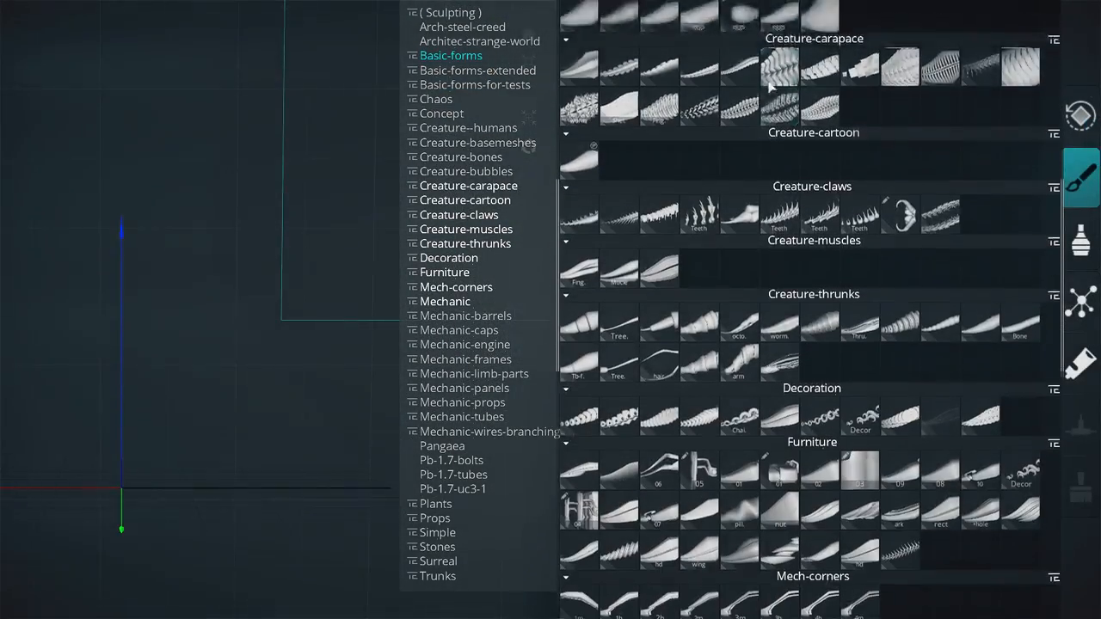
Step: Browse the brush library categories, then show the File menu's .obj scene options
scroll(down, 3)
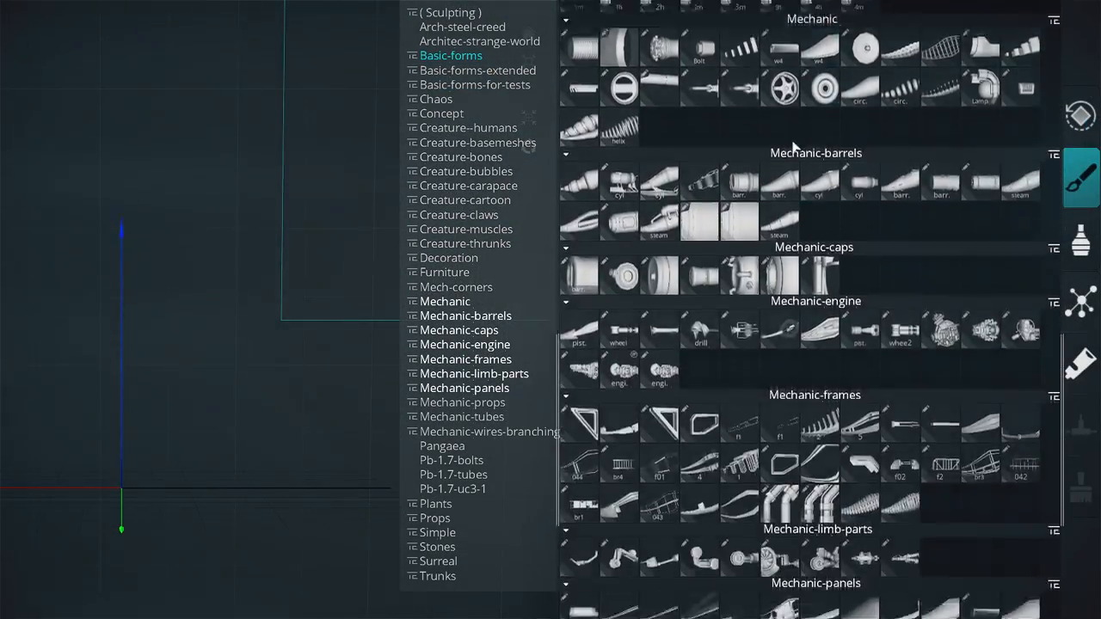
scroll(down, 3)
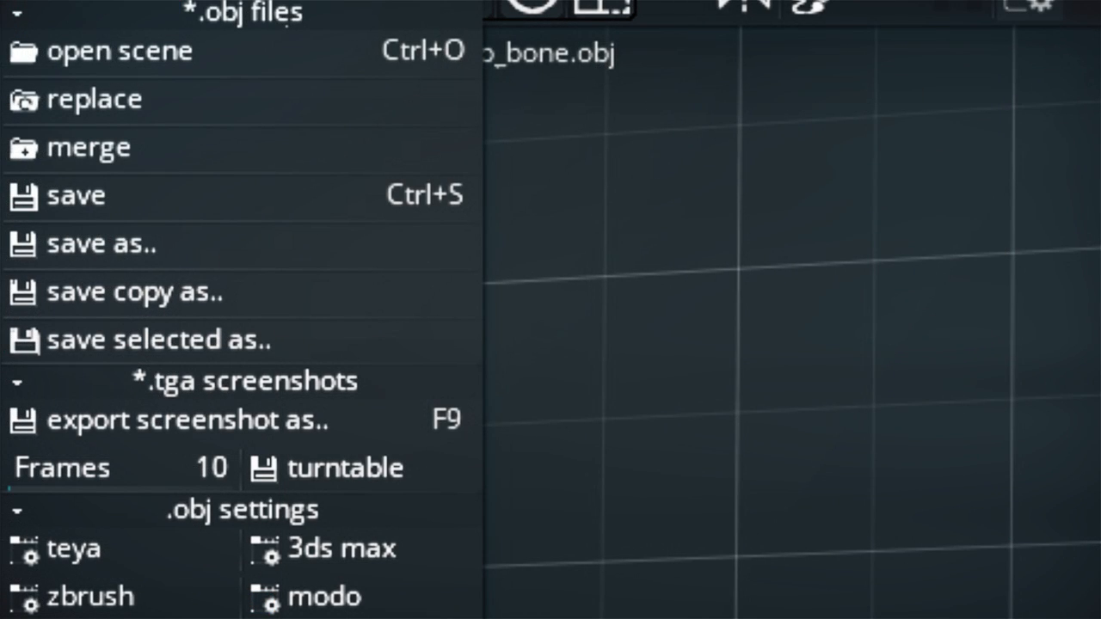
Step: Scroll the brush library through the creature, decoration and furniture categories
scroll(down, 3)
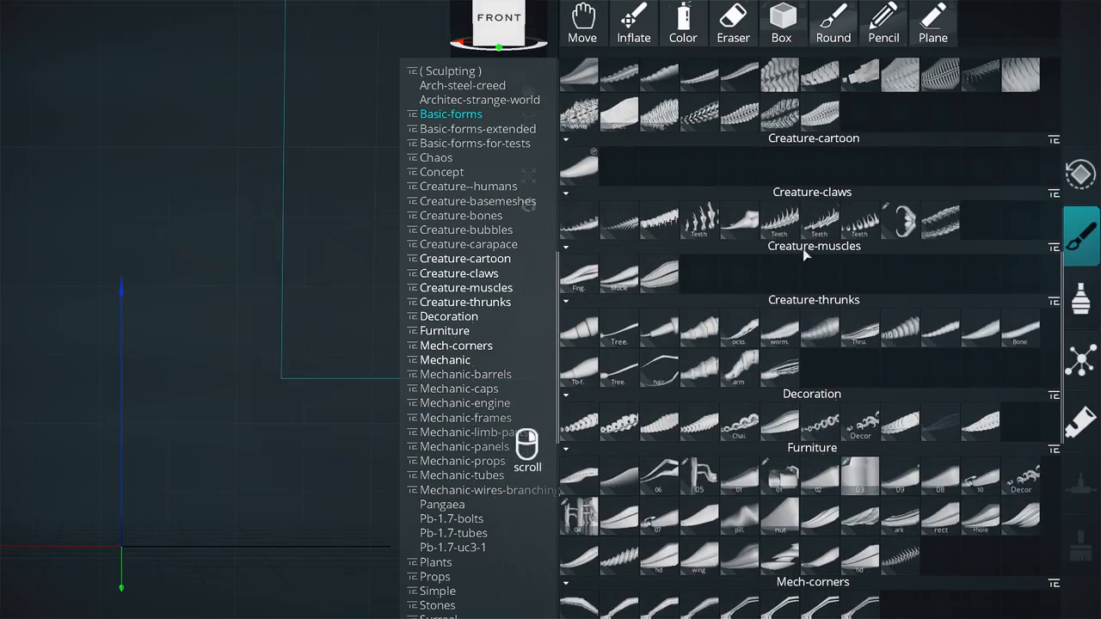
Step: Load the creature scene with its layered bony meshes and browse the creature brush categories
scroll(up, 3)
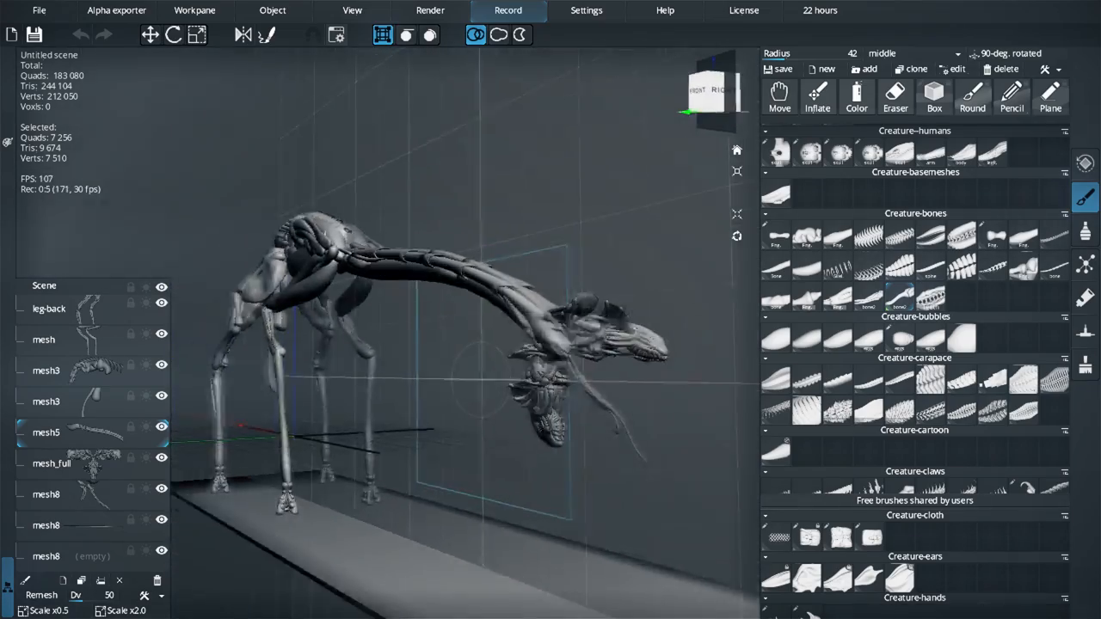
Step: Start an empty scene and show the Navigation keys dialog listing camera and workplane controls
drag(430, 344, 550, 370)
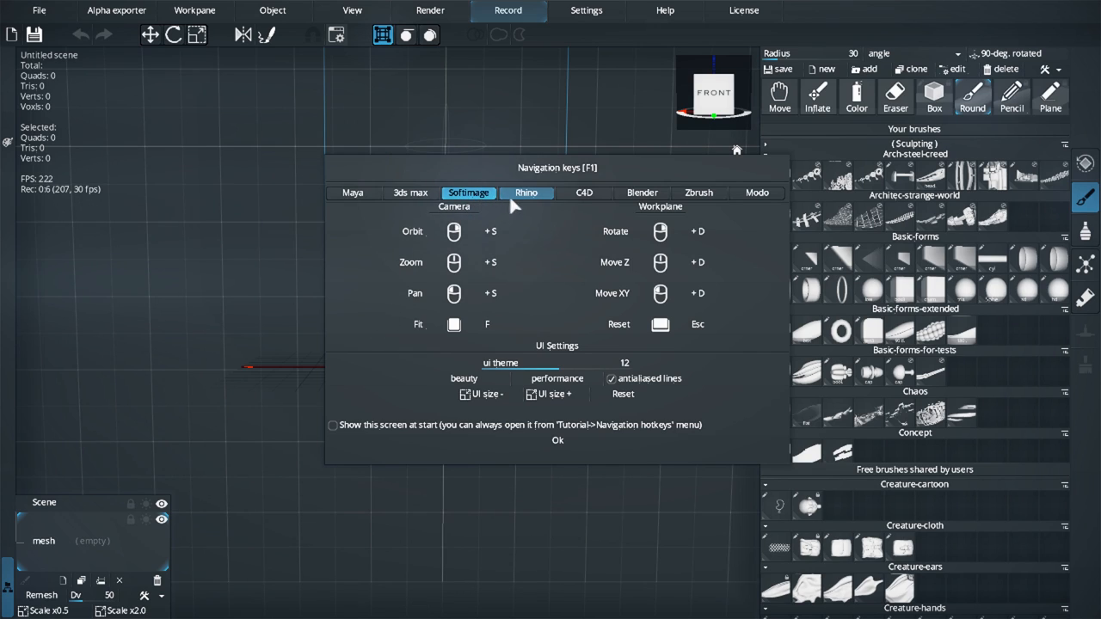
Step: Preview the Blender and Modo navigation key presets, then reload the creature scene
click(641, 192)
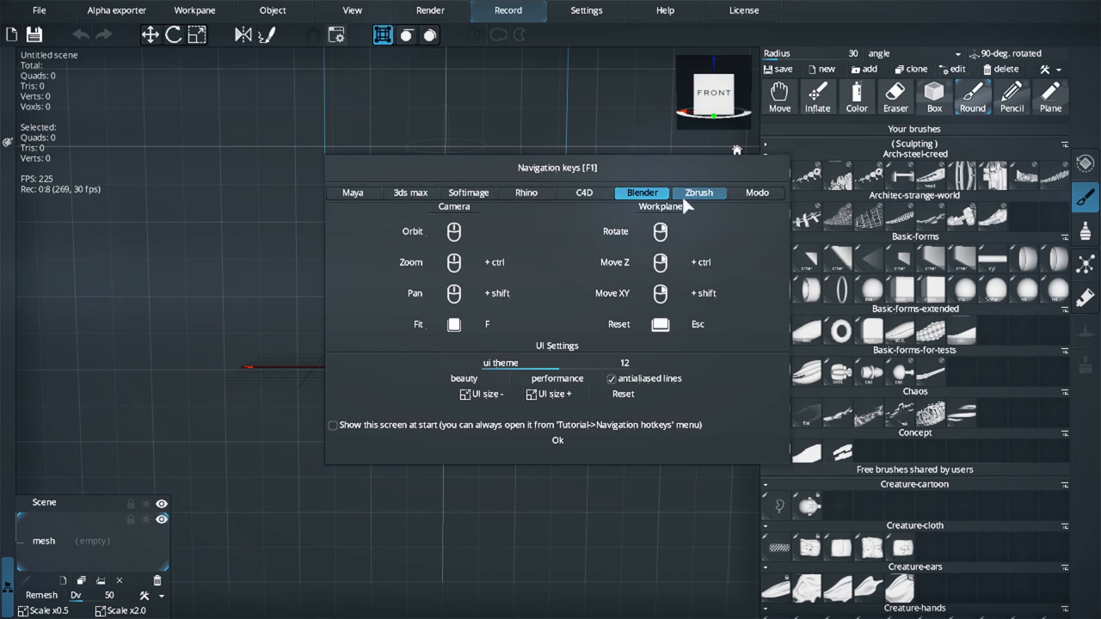
click(755, 191)
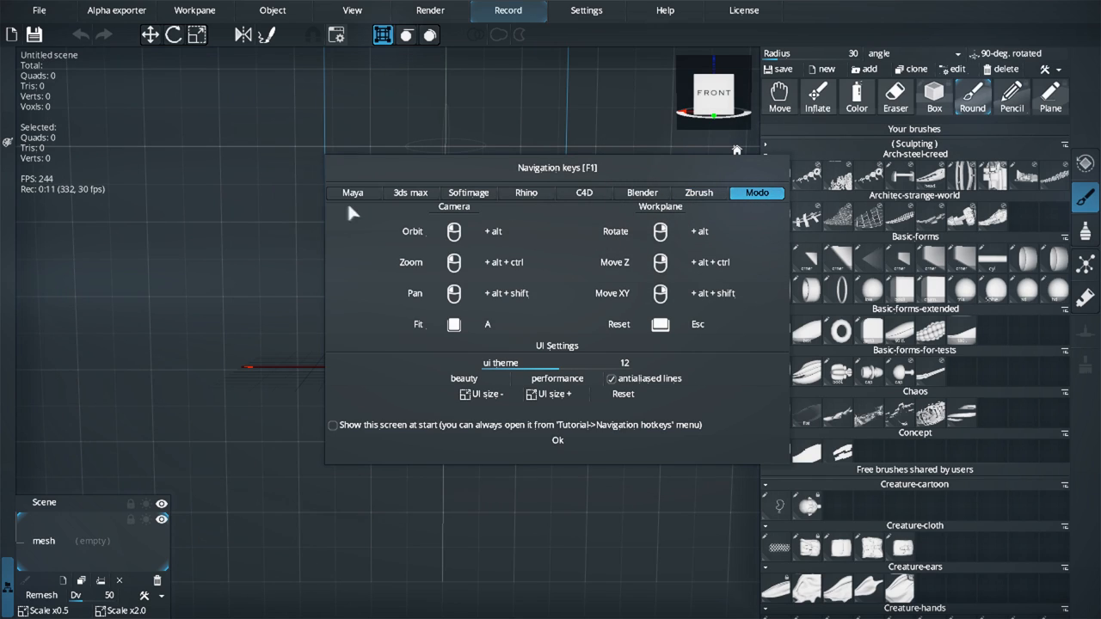
click(353, 191)
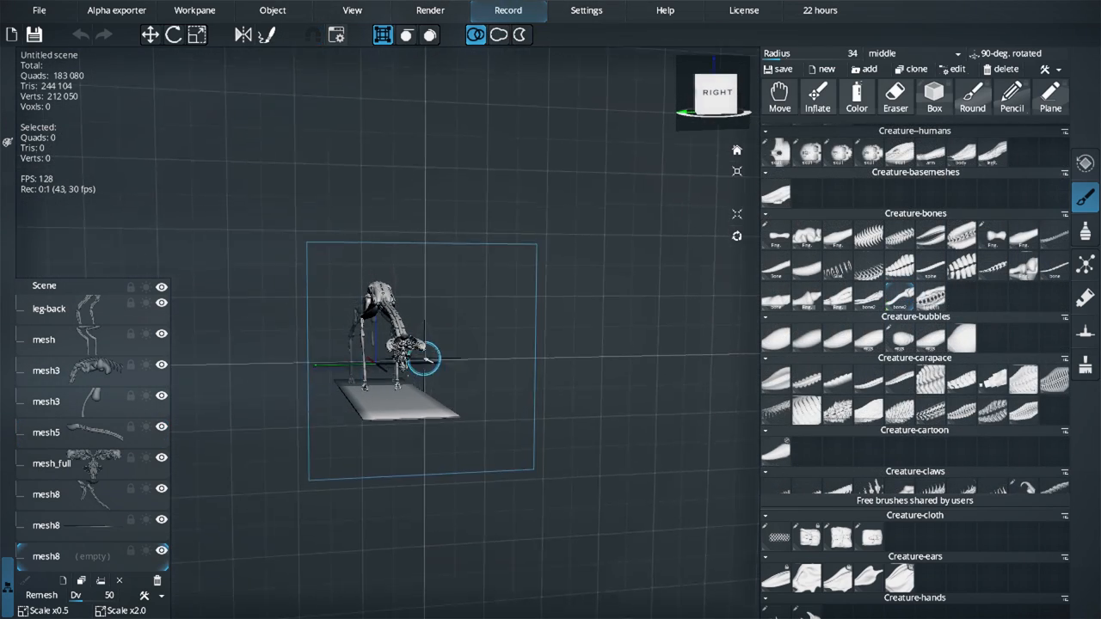
Step: Orbit the view around the creature model to inspect it from another angle
drag(421, 361, 486, 253)
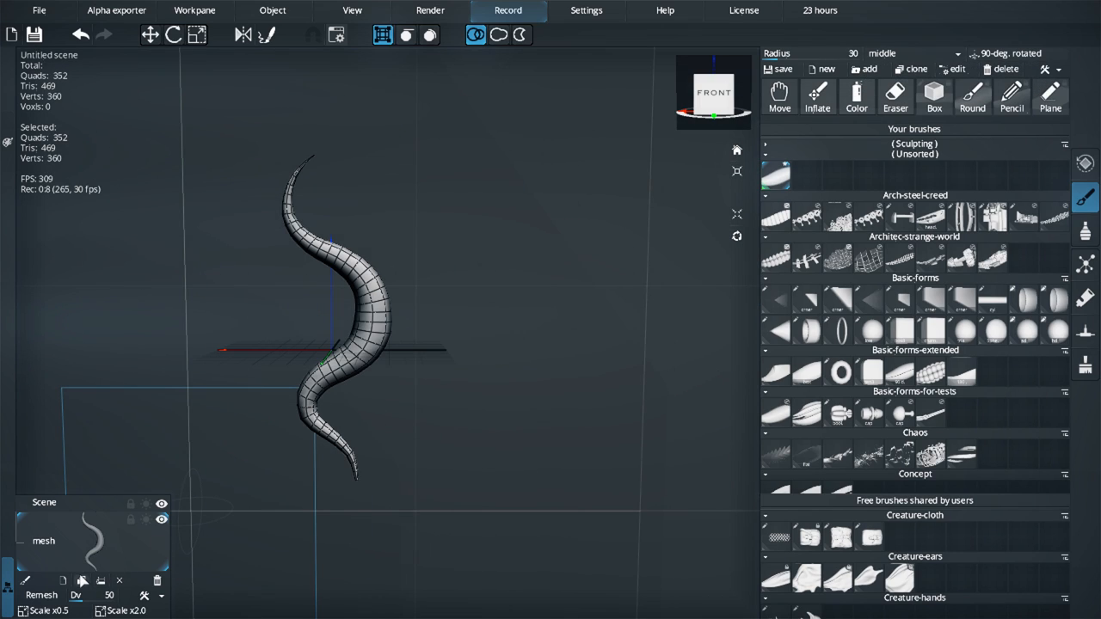
mouse_move(27, 585)
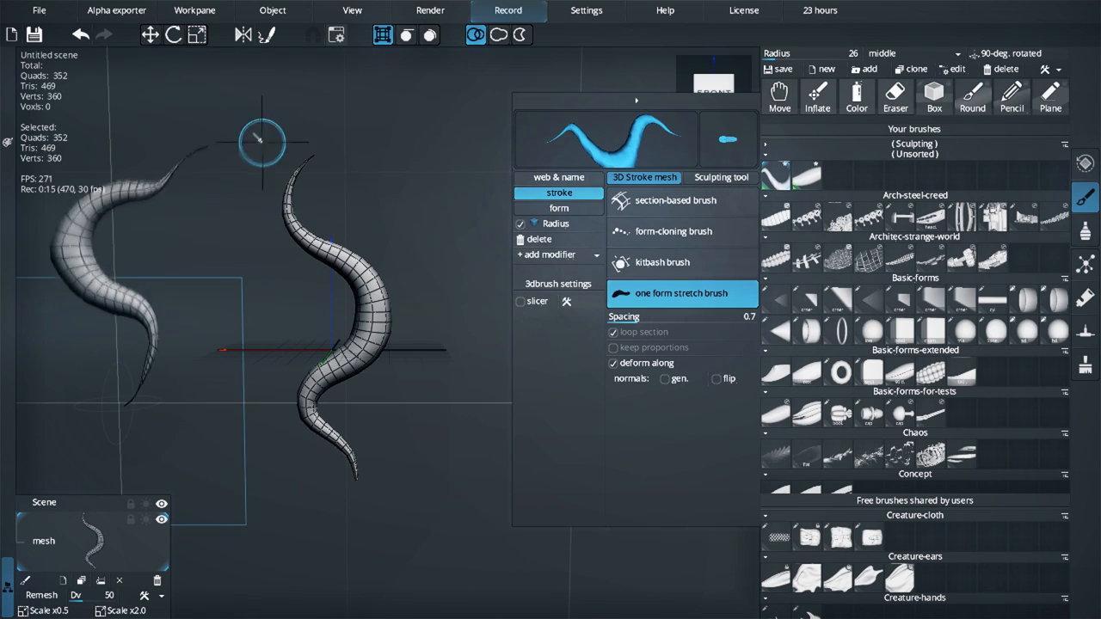
Step: Dismiss the brush settings panel and clear the drawn geometry to an empty mesh
click(673, 230)
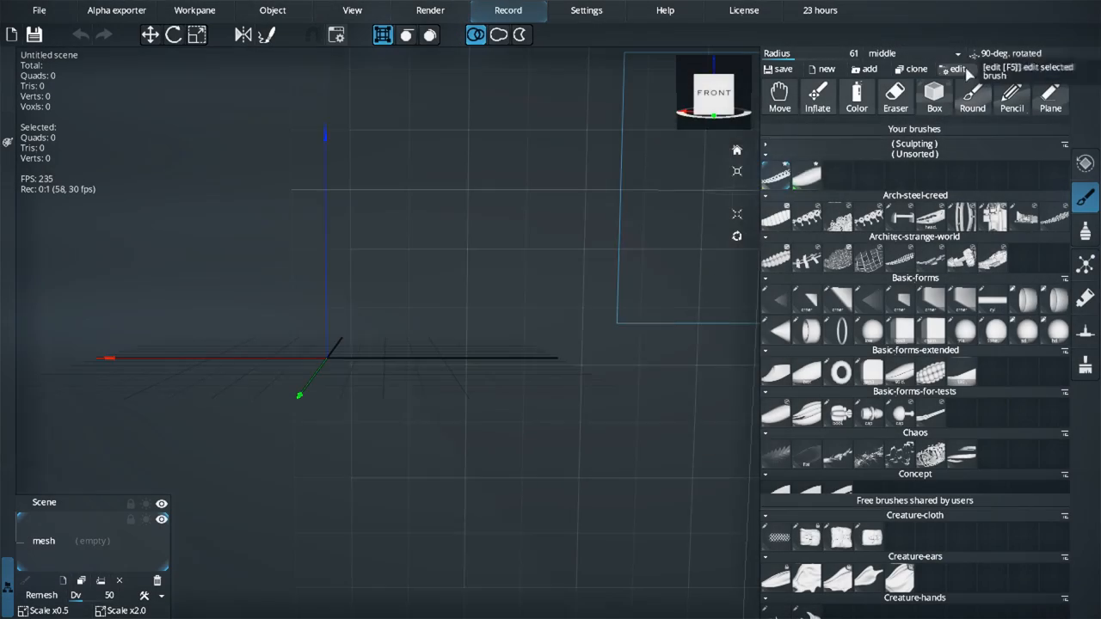
Step: Paint curved horn strokes with a kitbash brush using a Rotate modifier and slicer
click(957, 69)
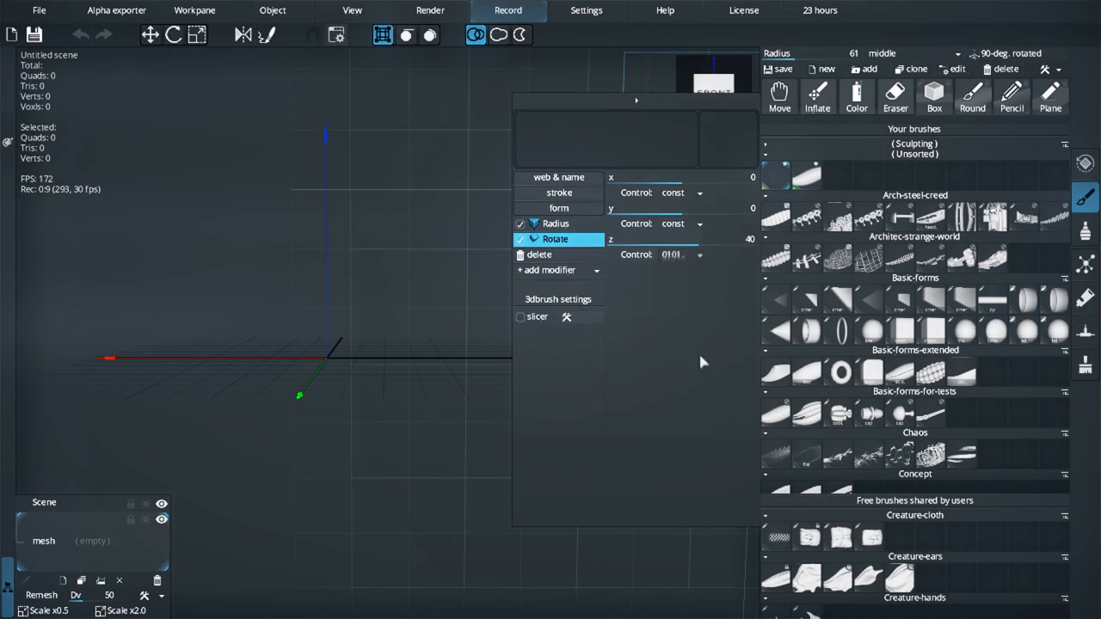
click(559, 207)
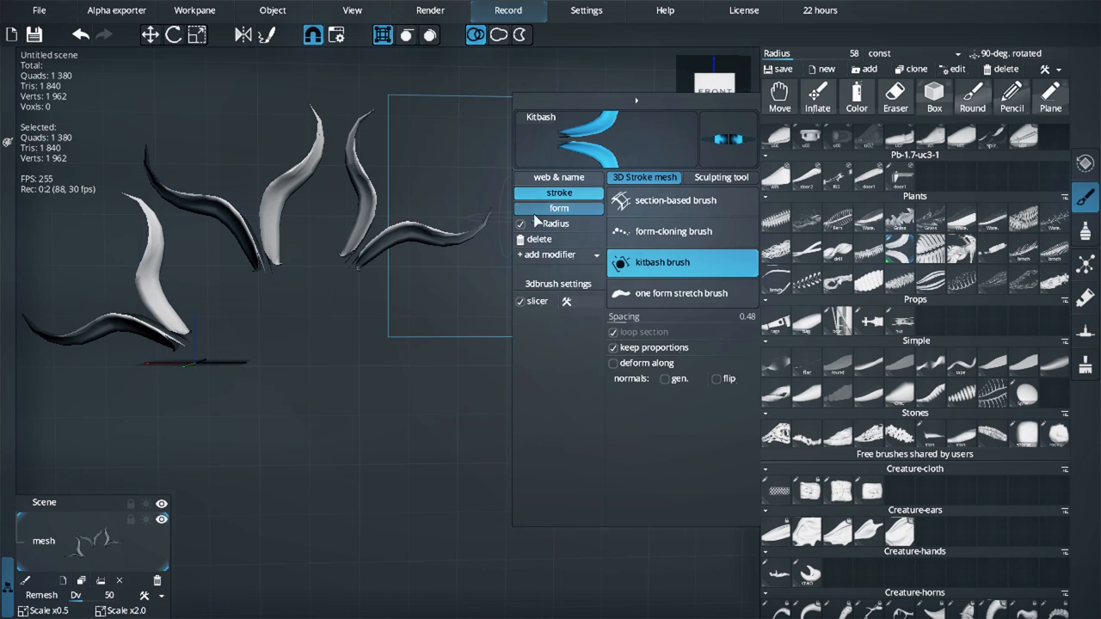
Step: Paint stretched leaf strokes with the one-form stretch brush, then a cloned fern strand
click(682, 293)
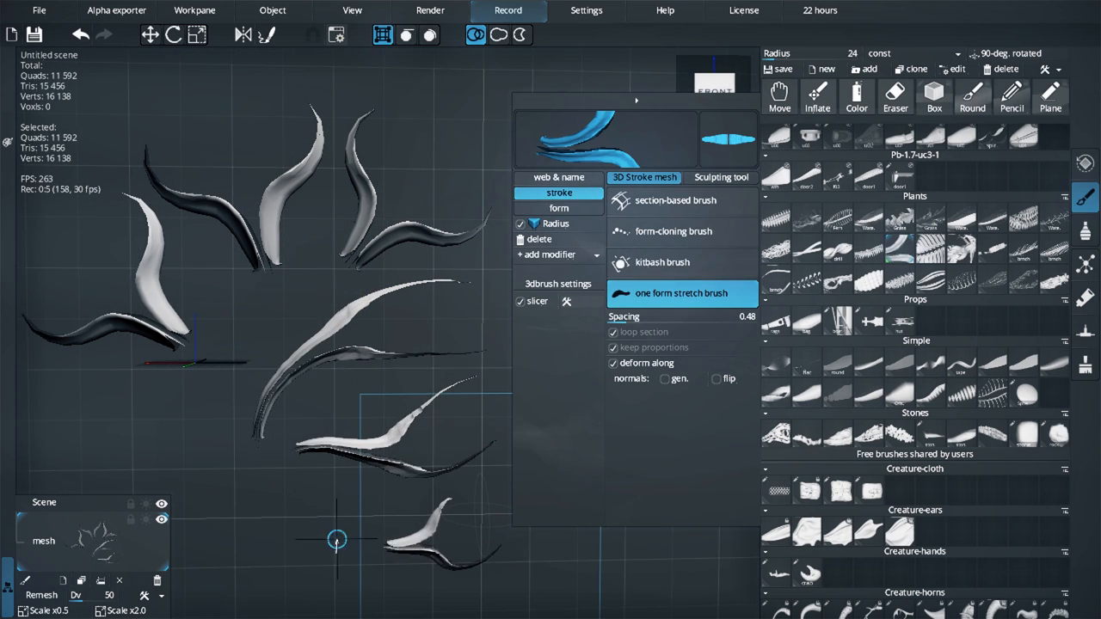
click(673, 231)
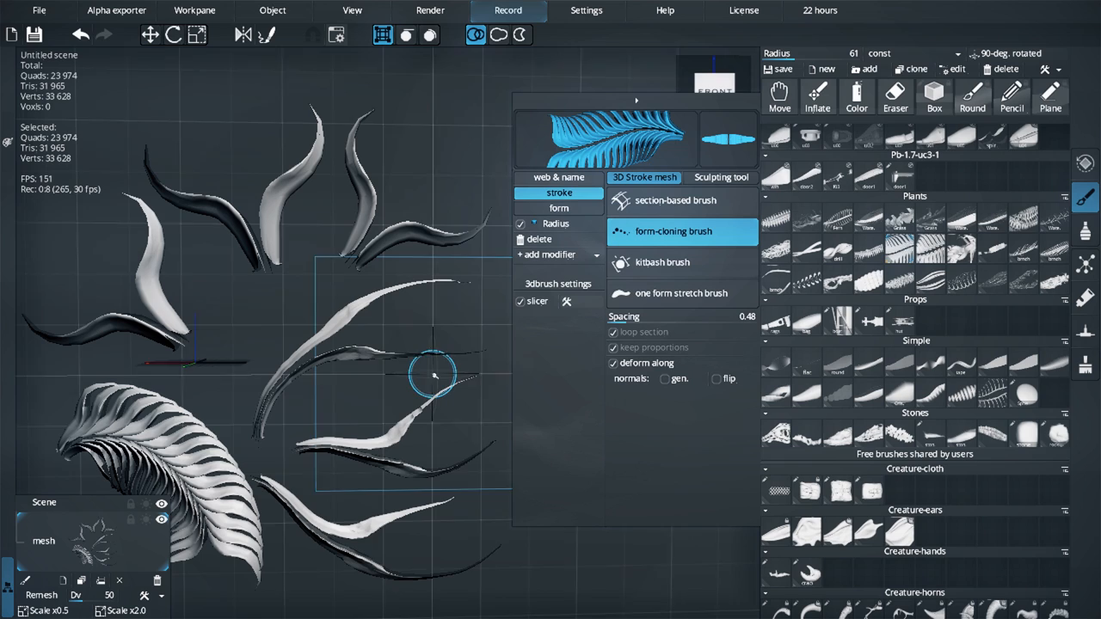
click(675, 199)
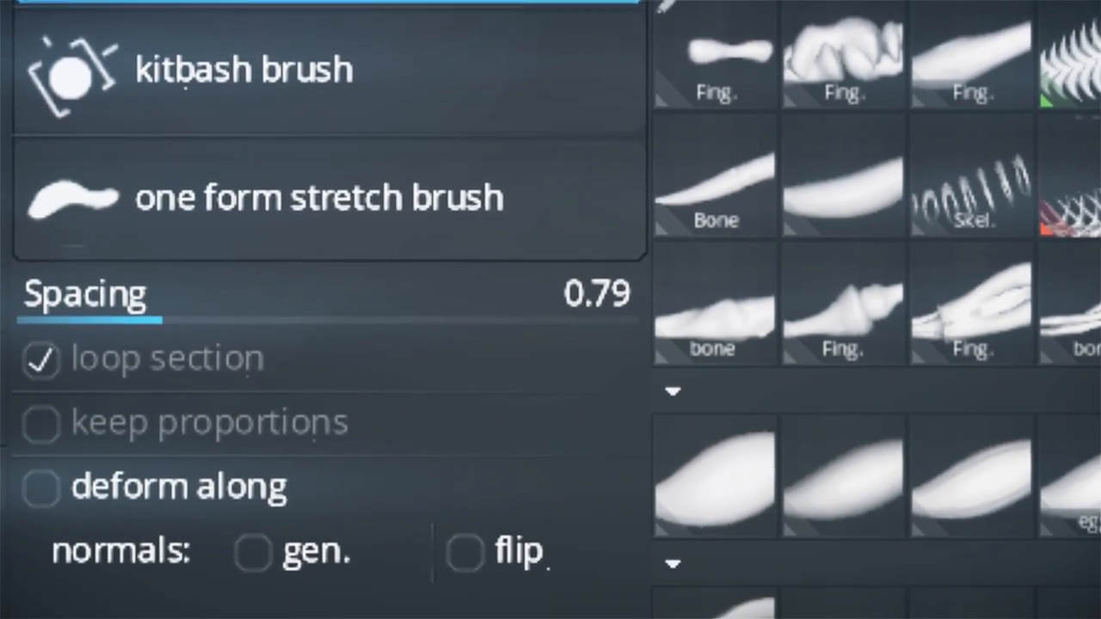
scroll(down, 3)
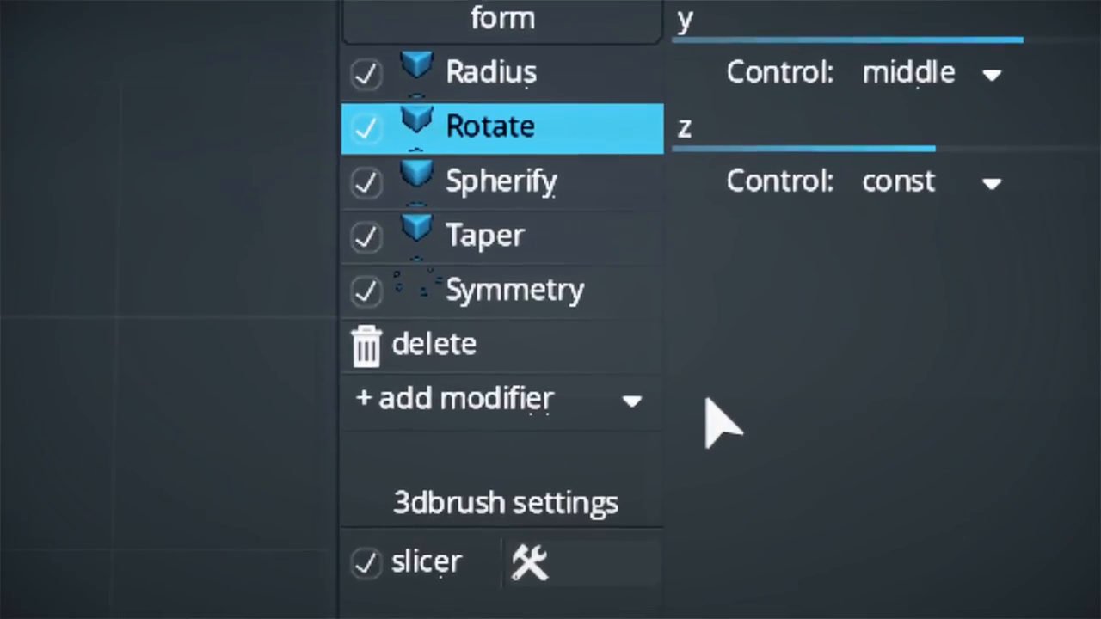
Step: Open '+ add modifier' and scroll through its Clone, Mesh and Transform sections
click(499, 398)
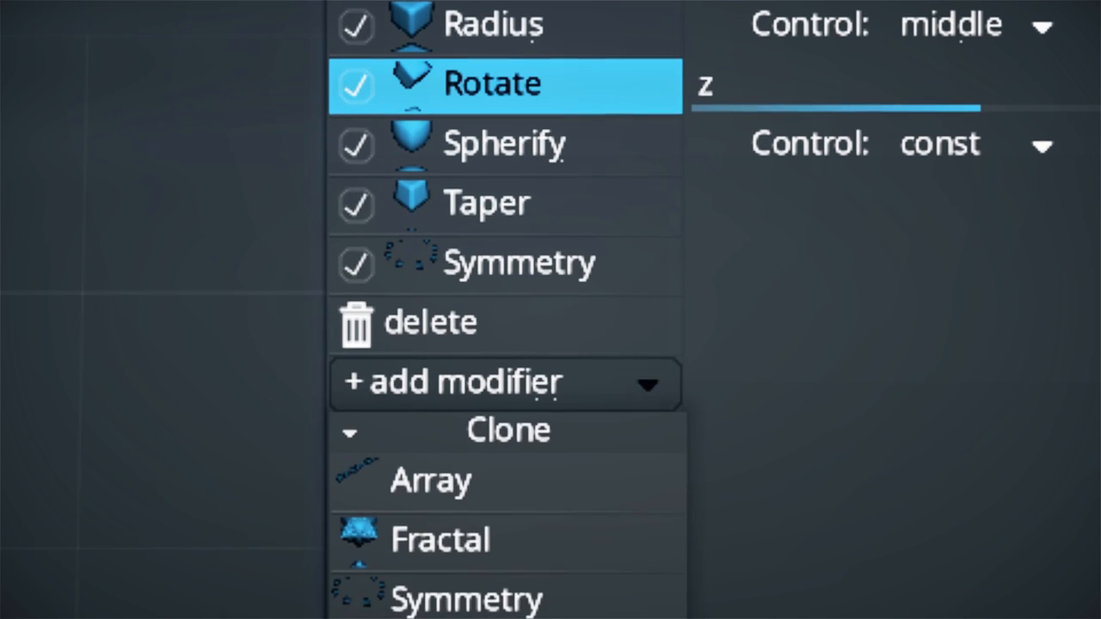
scroll(down, 3)
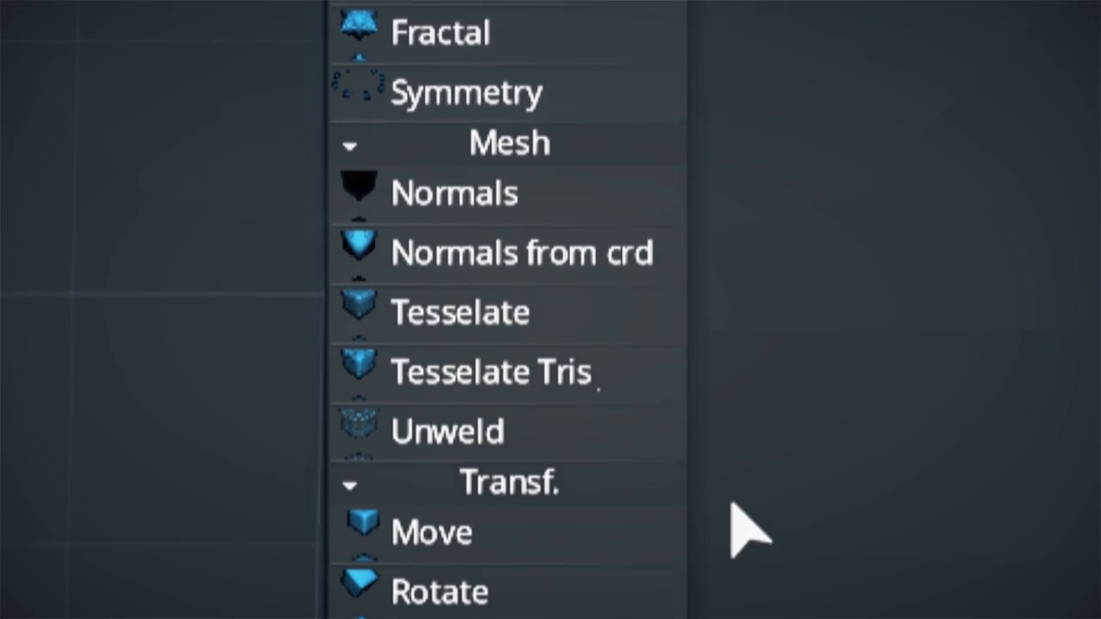
scroll(down, 3)
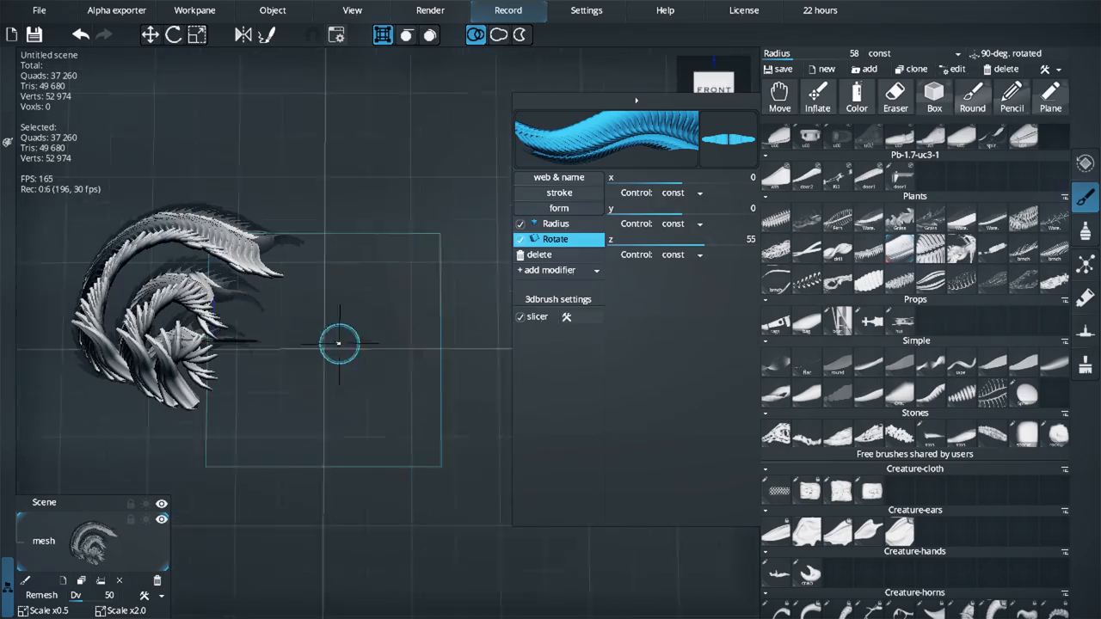
Step: Draw feathered strokes with Plants feather brushes, then pick the Pastel brush from Concept
drag(338, 344, 260, 408)
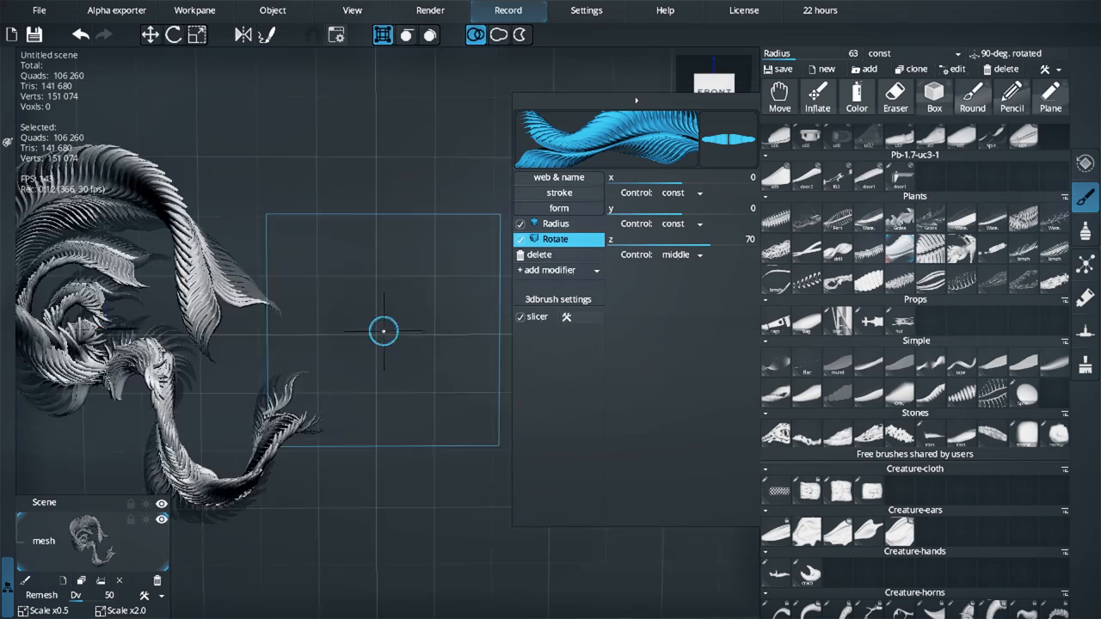
click(549, 270)
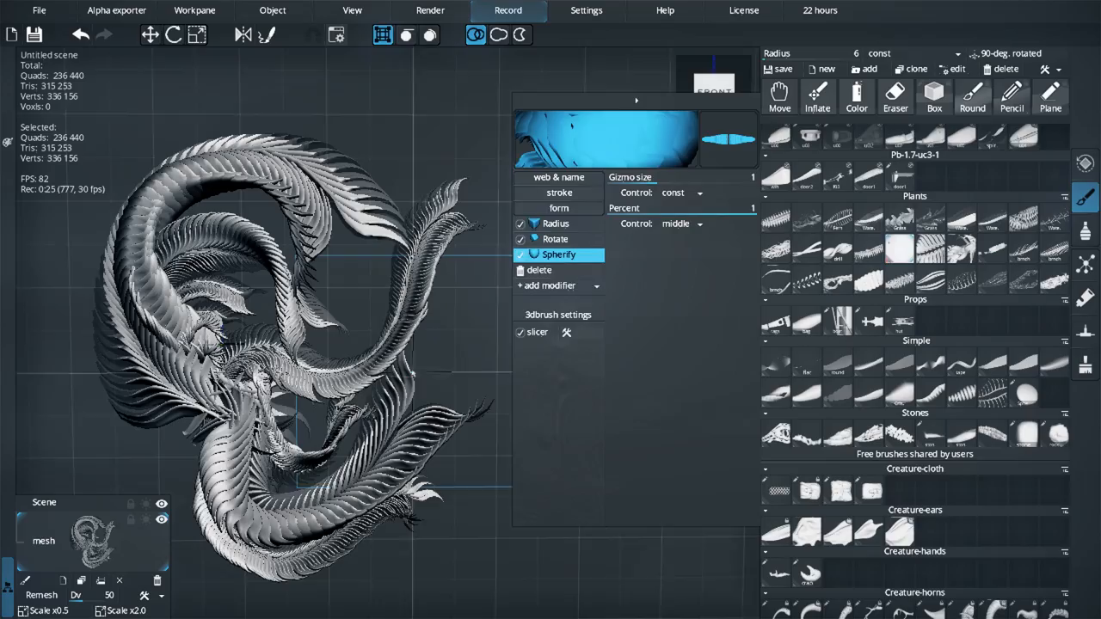
click(559, 192)
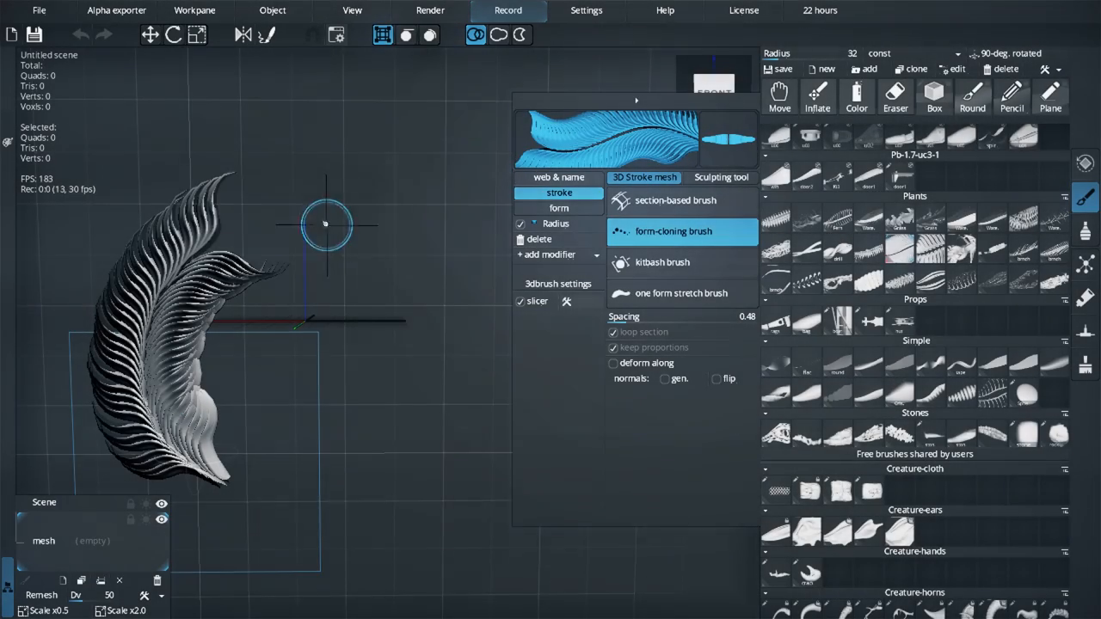
drag(325, 225, 412, 428)
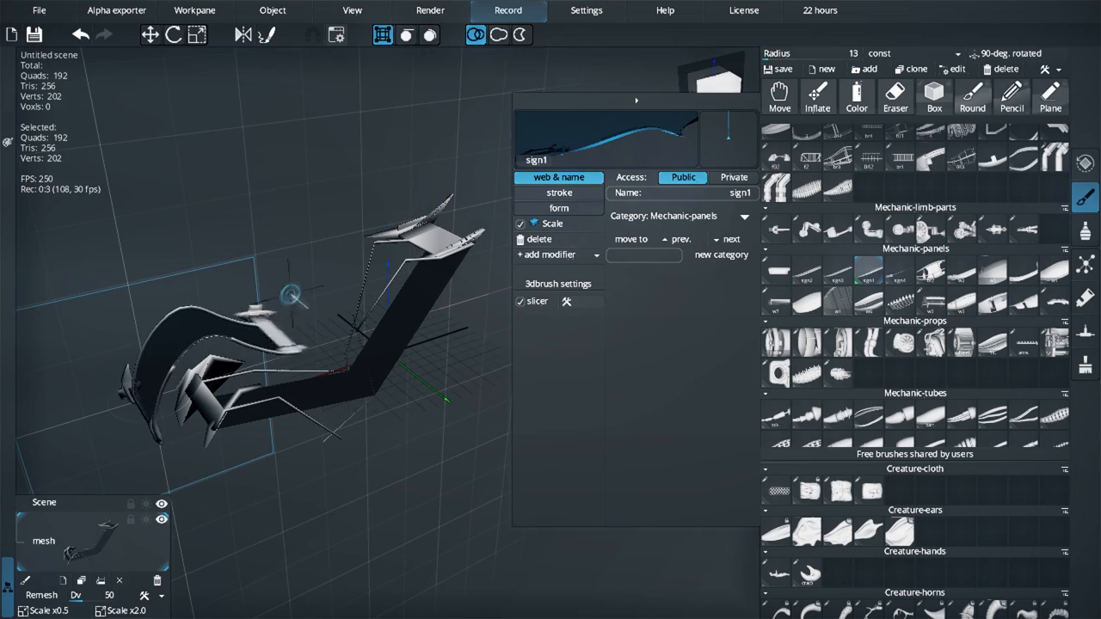
click(566, 301)
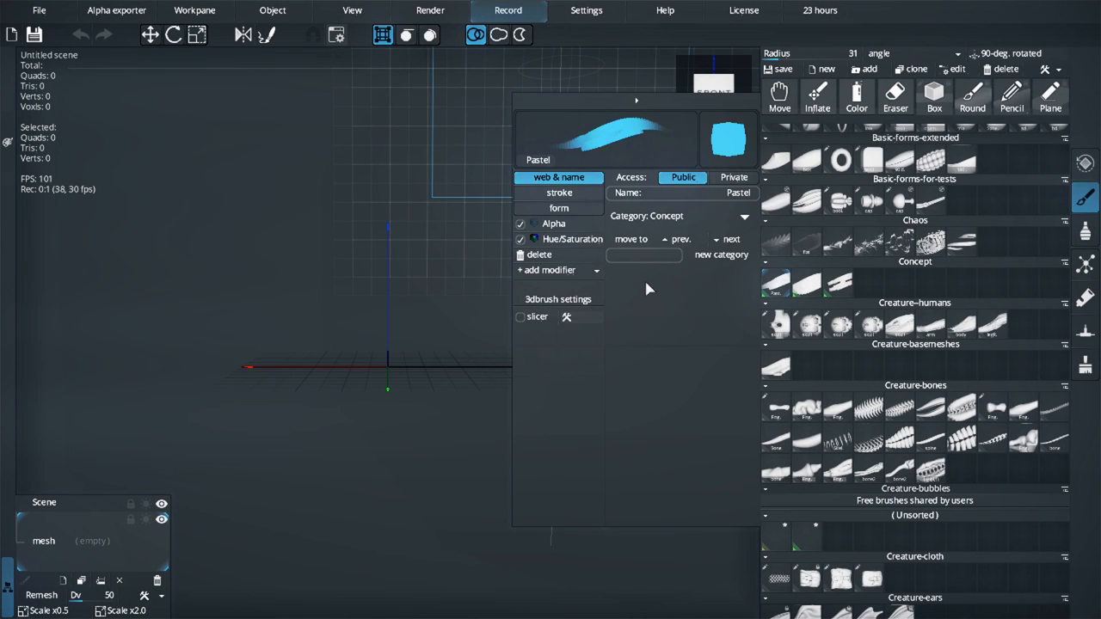
Step: Review the Pastel brush's form settings, then return to its name and category settings
click(559, 208)
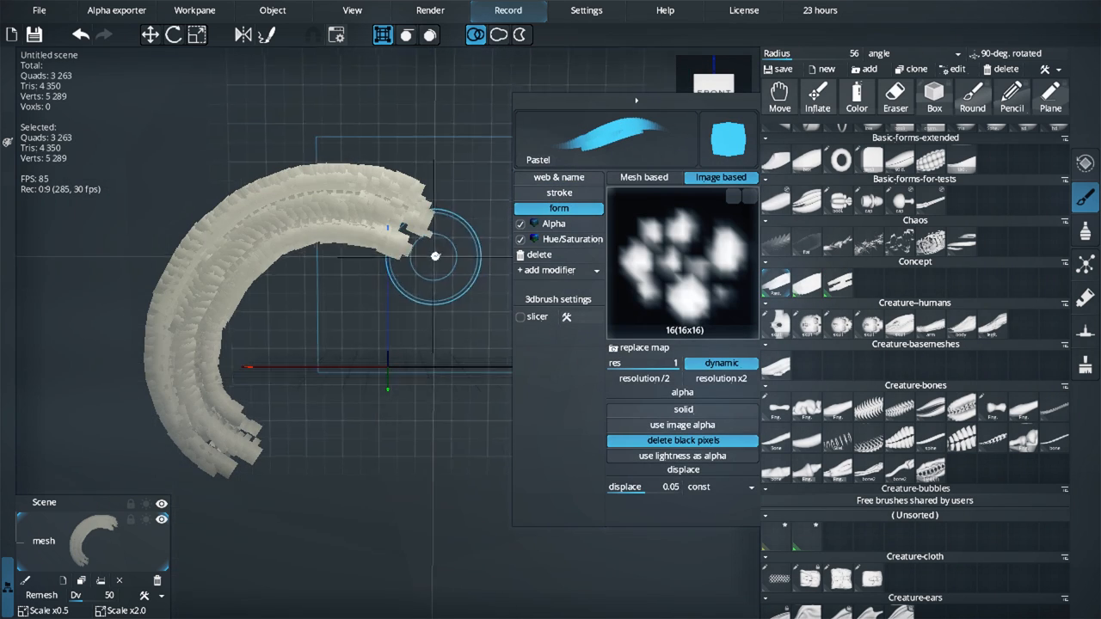
click(558, 177)
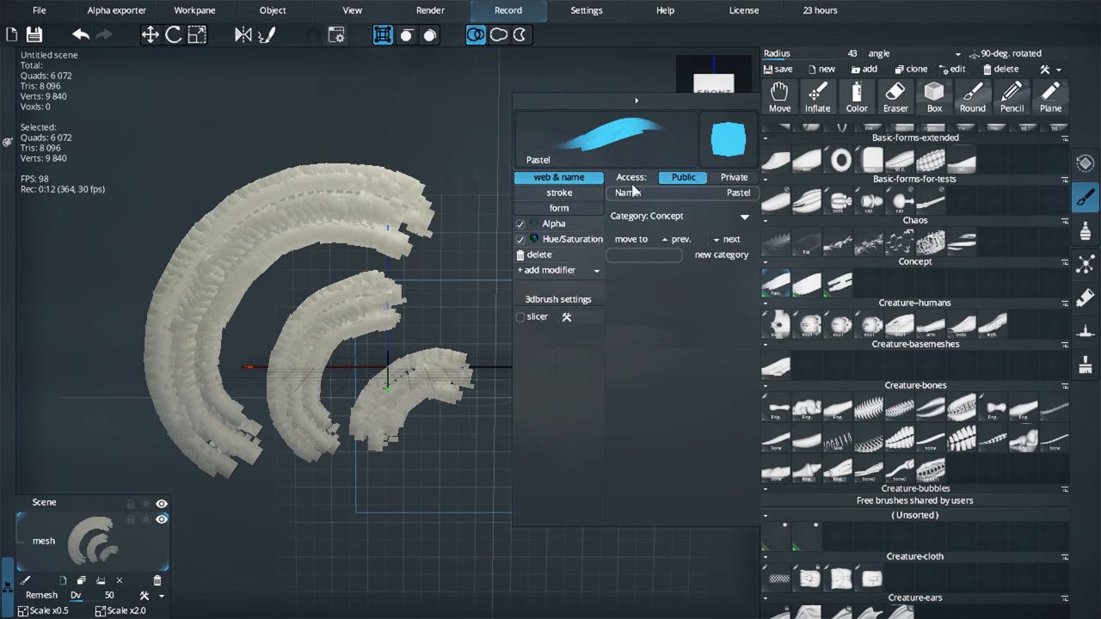
scroll(up, 3)
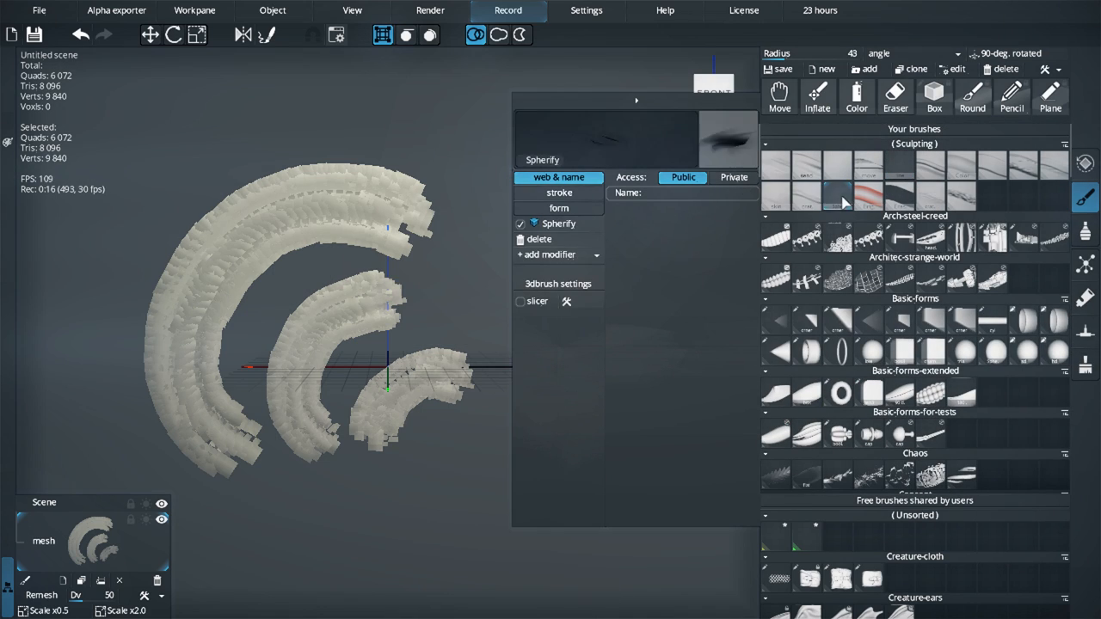
click(558, 191)
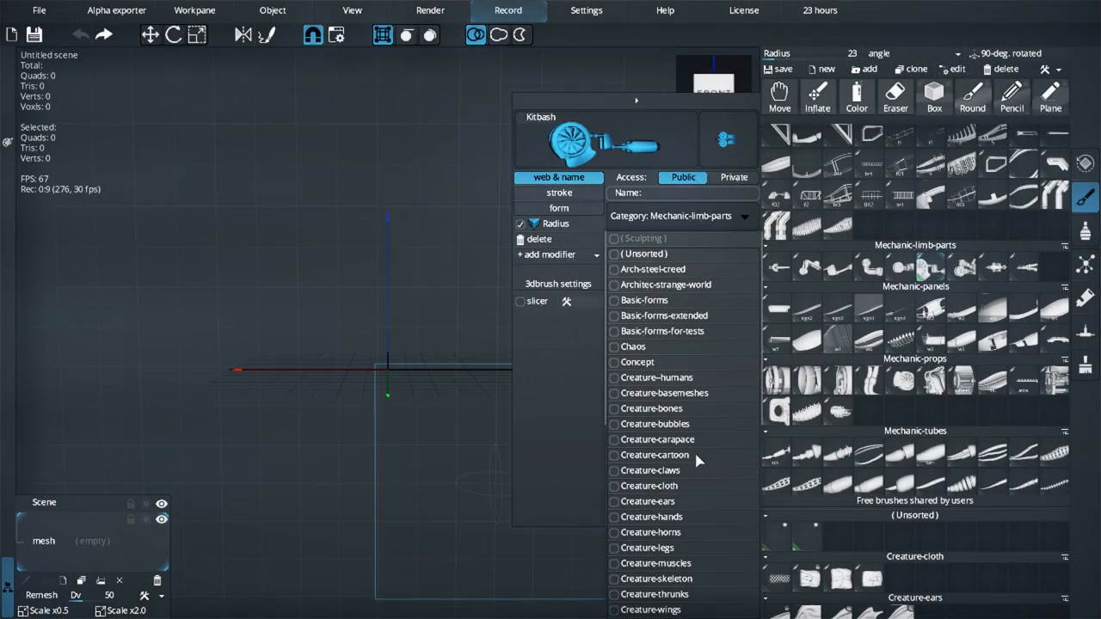
Step: Scroll the Category list and keep Kitbash in Mechanic-limb-parts
scroll(down, 3)
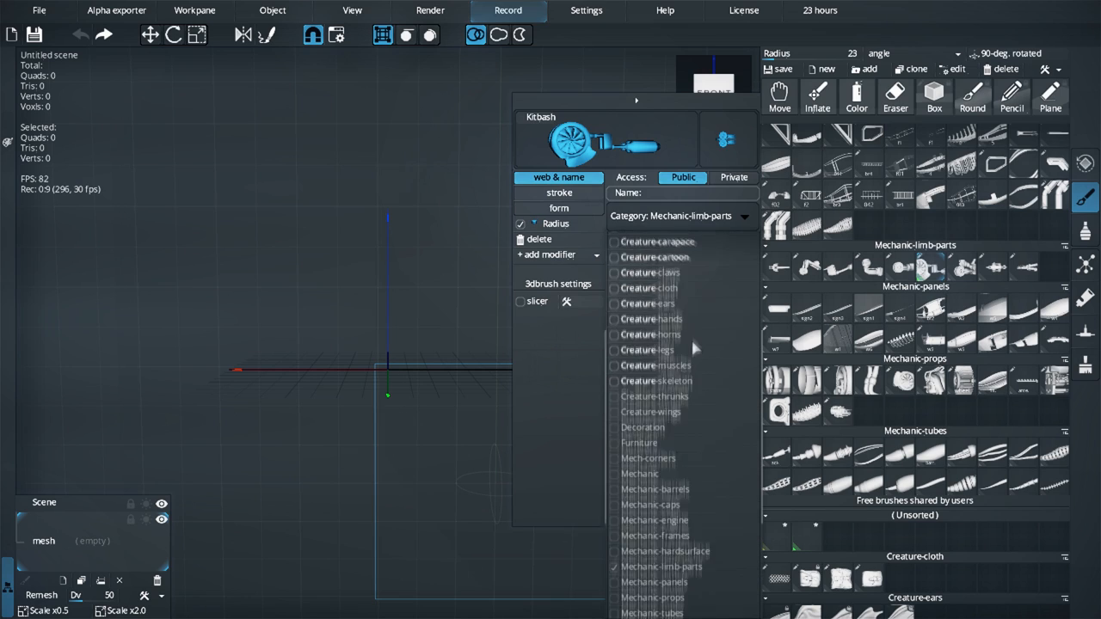
click(744, 216)
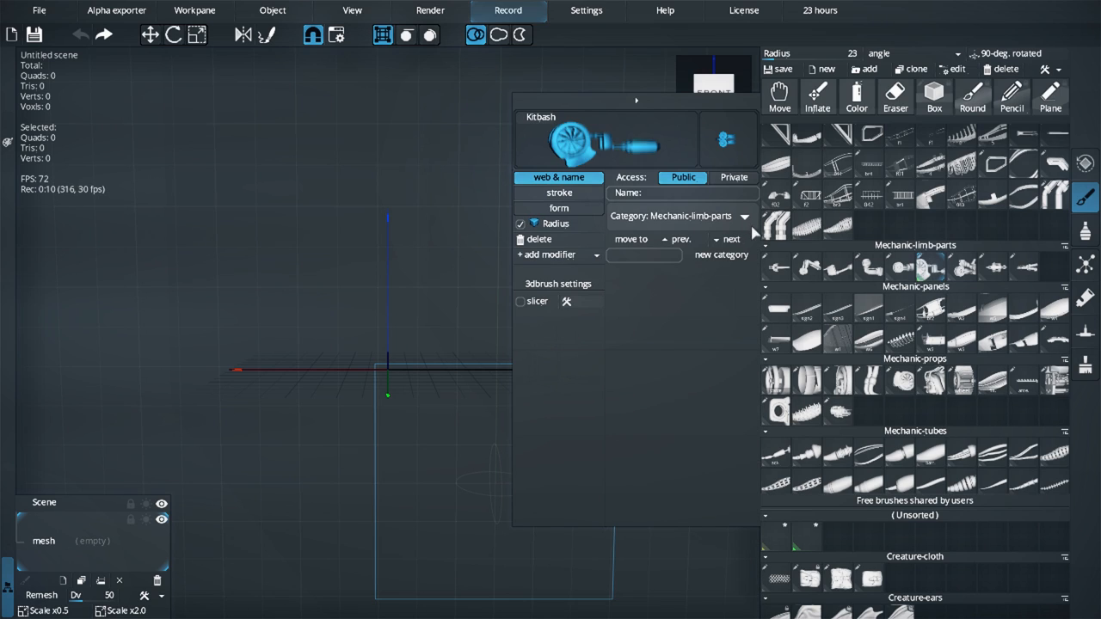
mouse_move(705, 184)
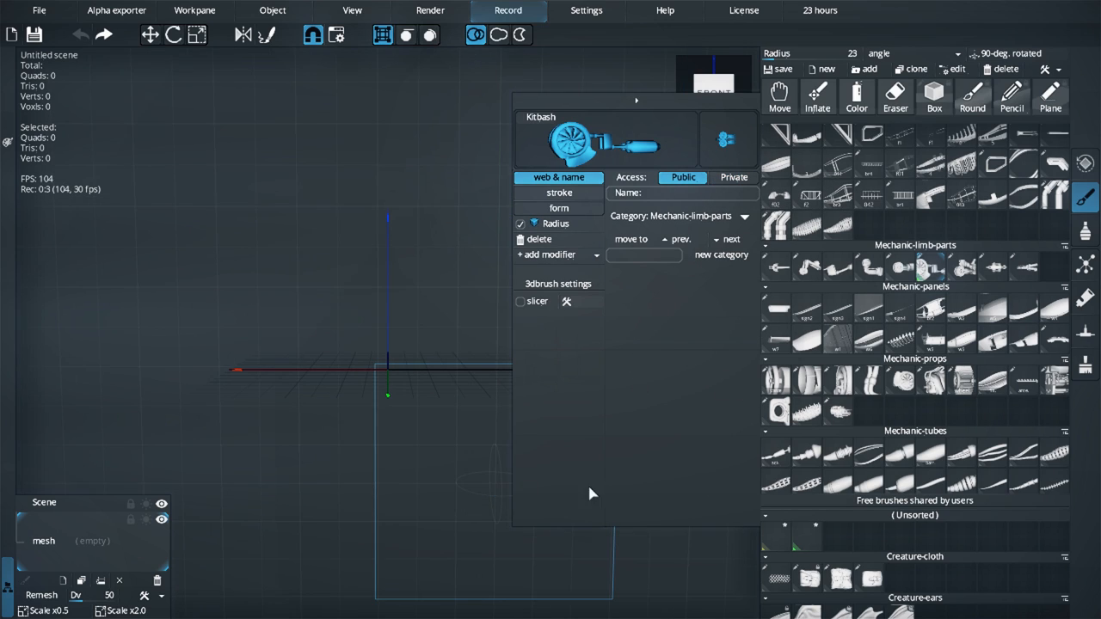
mouse_move(628, 301)
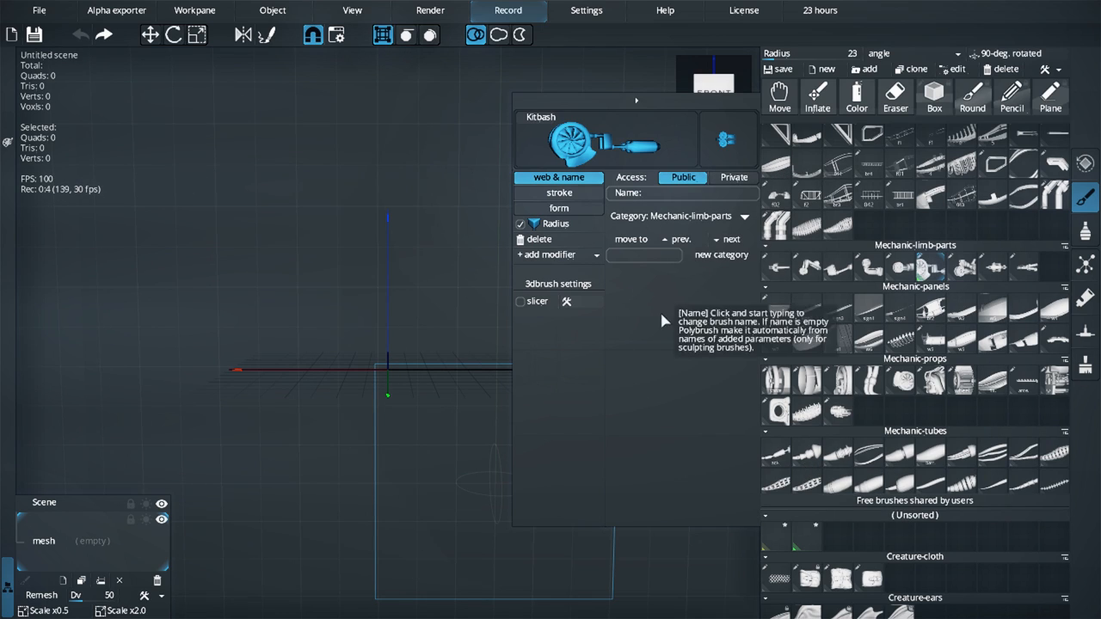
mouse_move(864, 520)
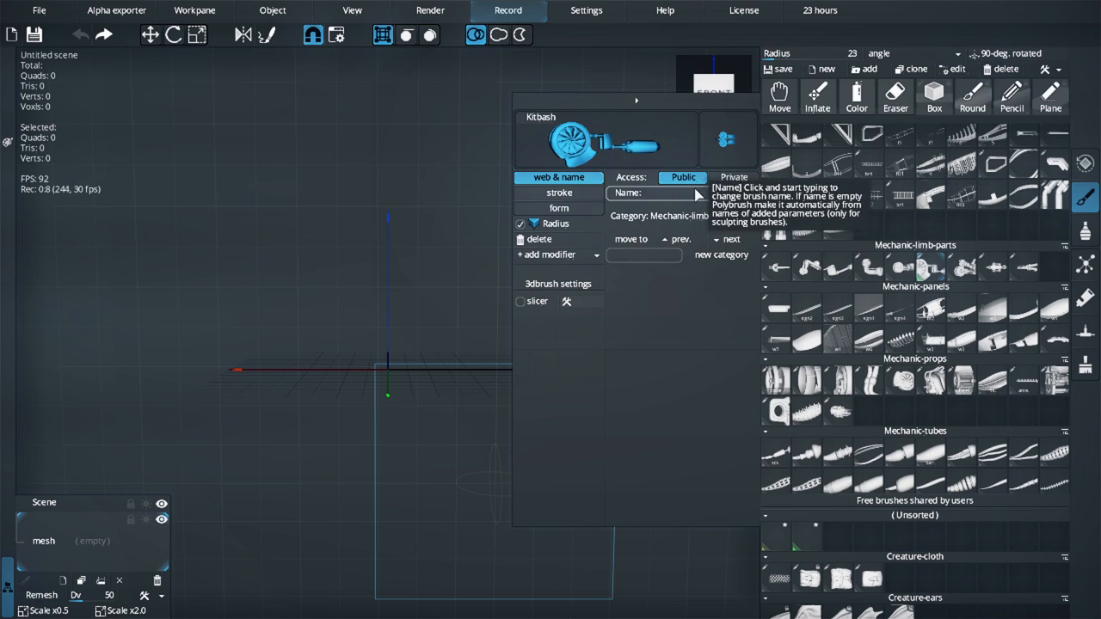
mouse_move(653, 266)
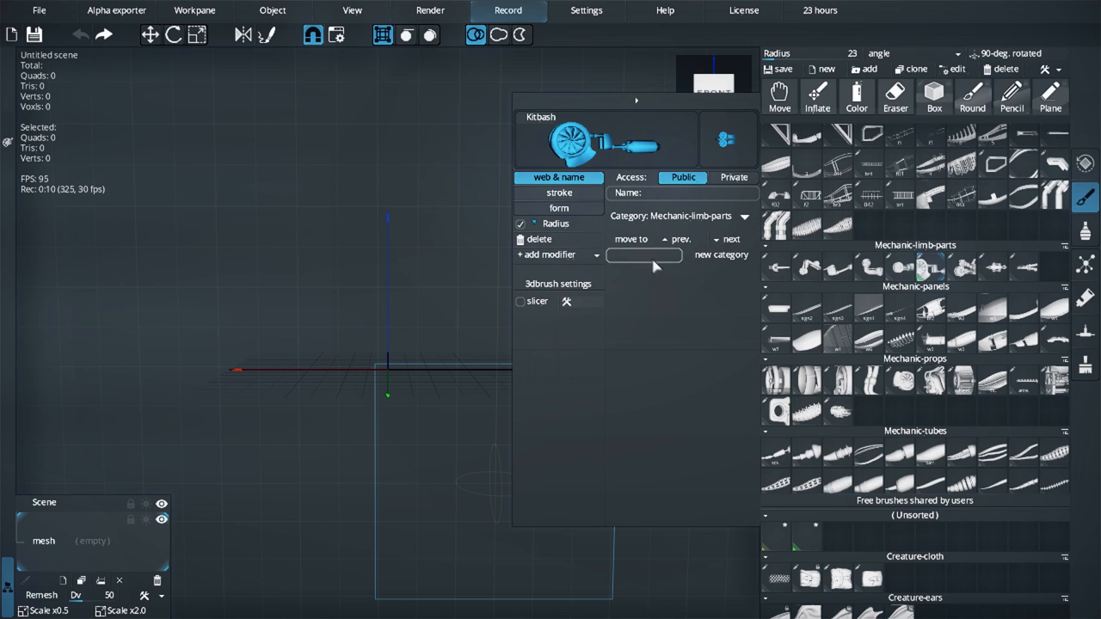
mouse_move(647, 264)
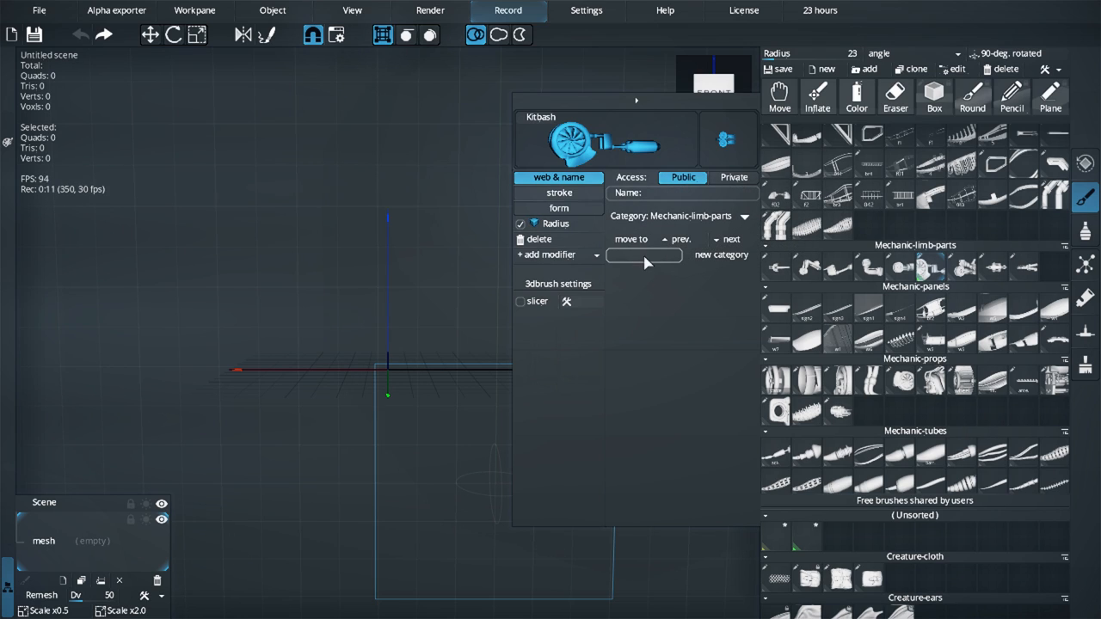
click(643, 256)
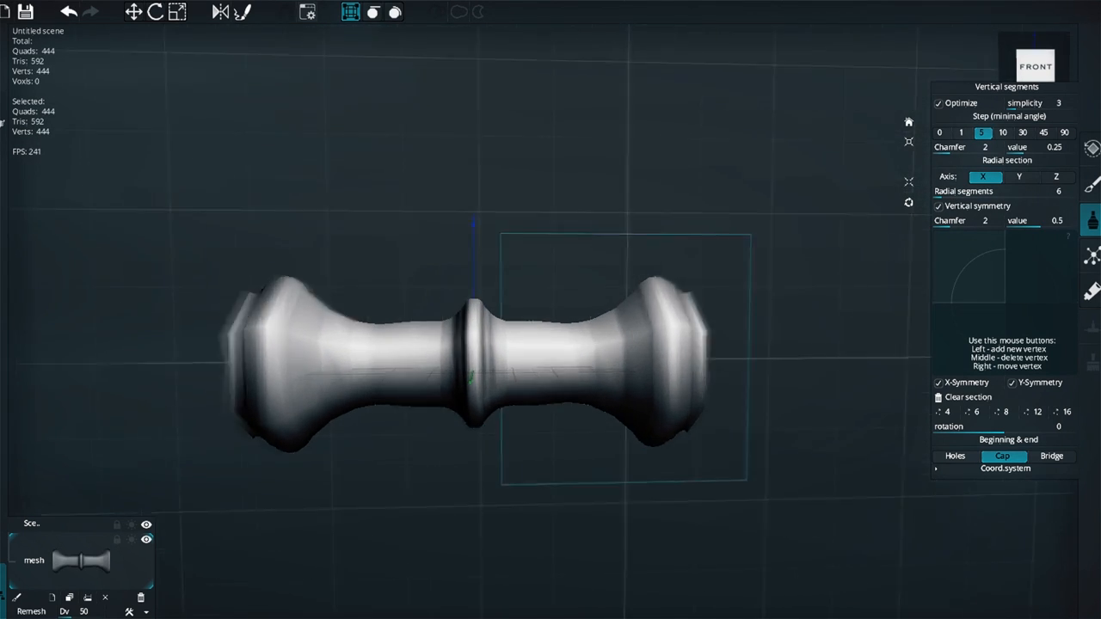
Step: Close the brush settings popup to return to the brush library
click(1055, 176)
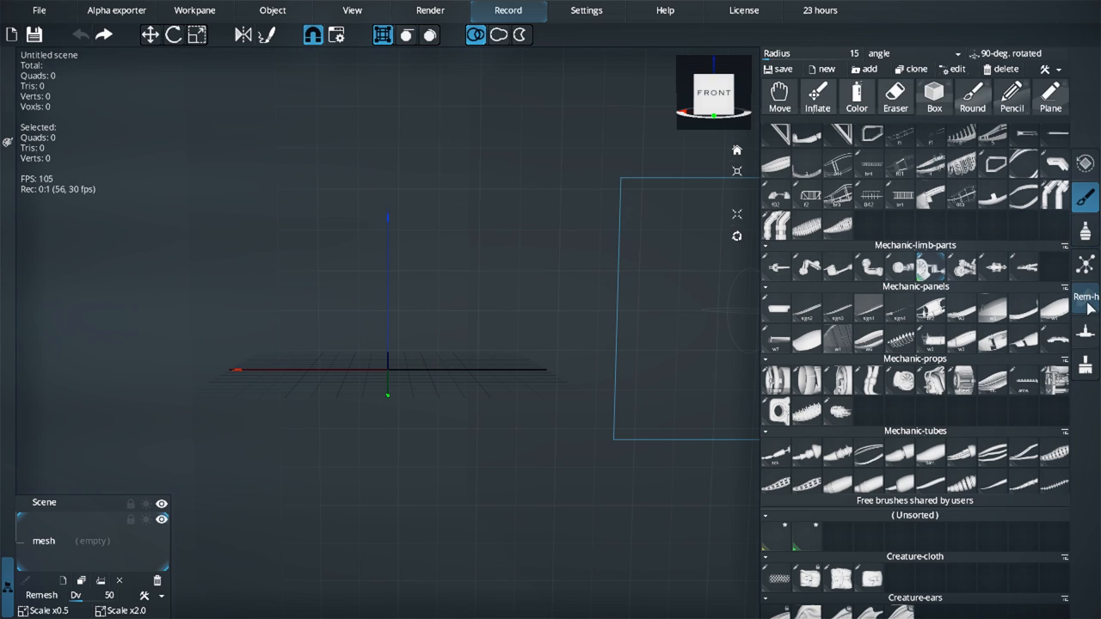
Step: Open the Skeleton node tools, place nodes, then draw a curved tube stroke
click(1084, 264)
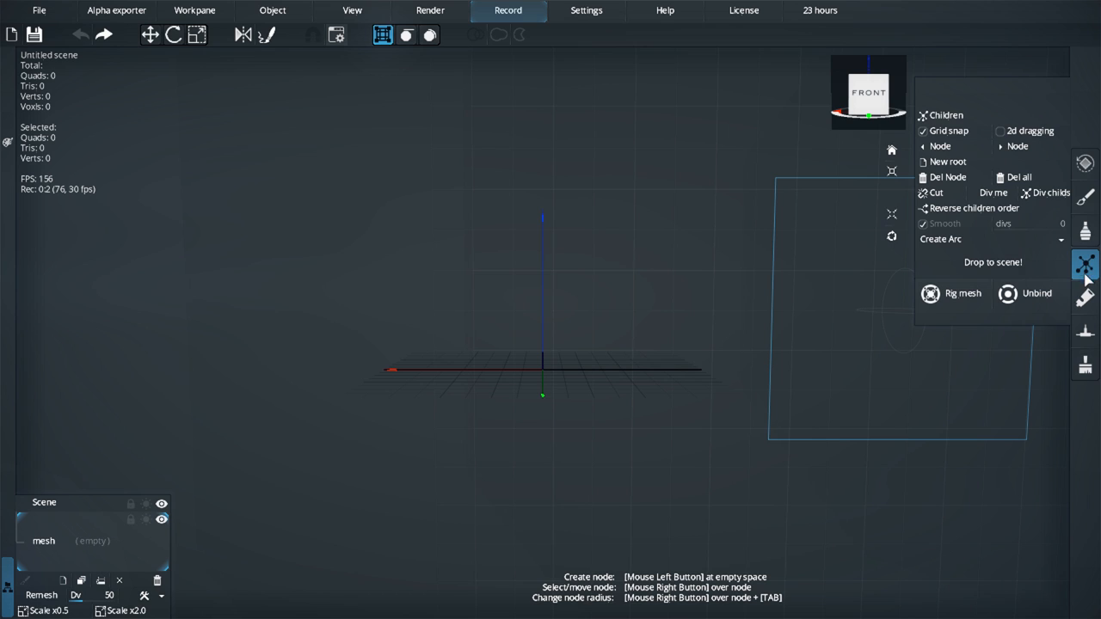
mouse_move(978, 221)
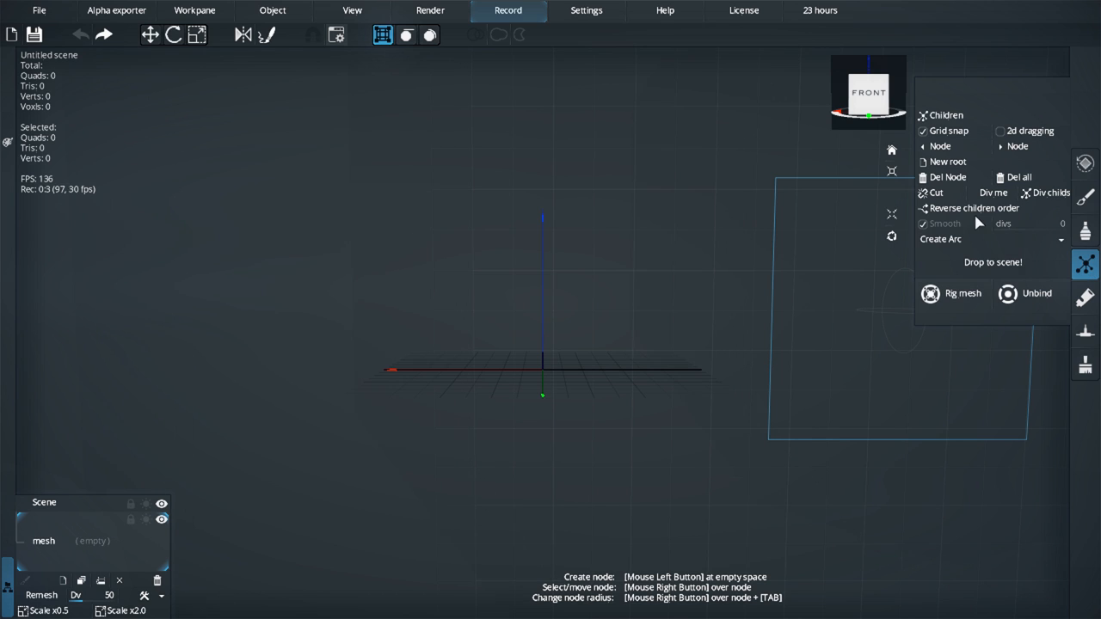
click(353, 305)
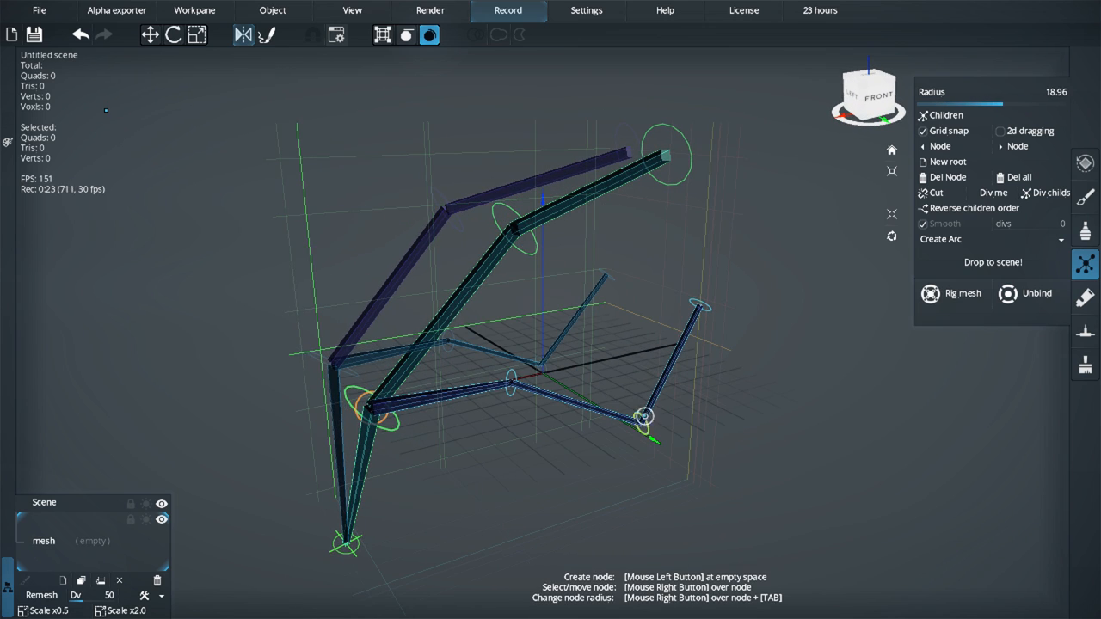
drag(645, 417, 636, 458)
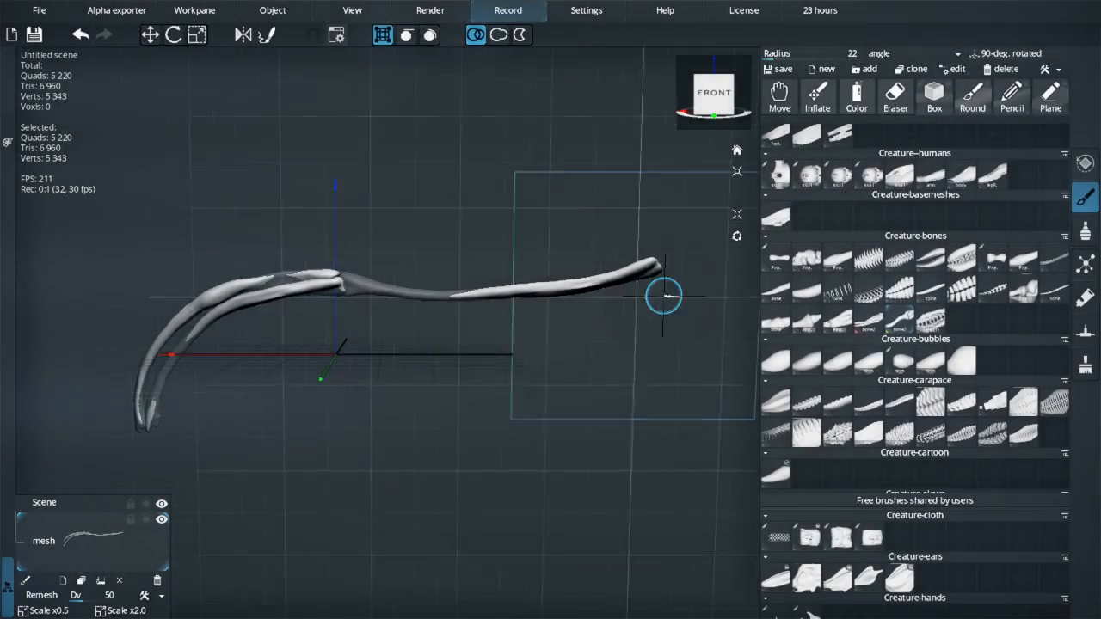
Step: Open the right-sidebar tab for the rounded cube's modifiers
click(1084, 264)
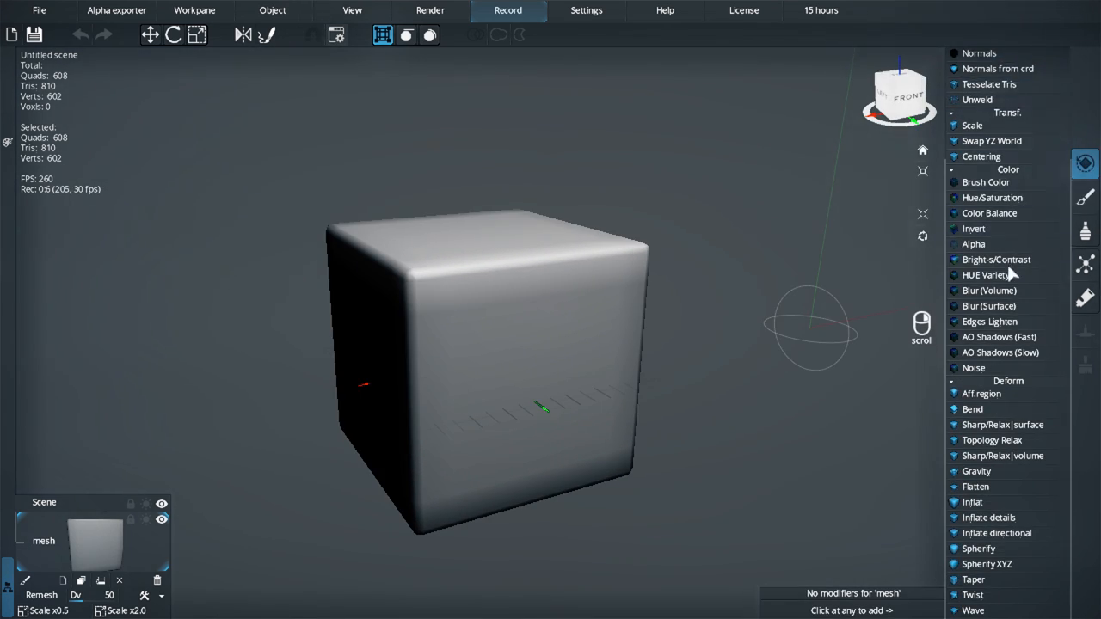
mouse_move(1006, 197)
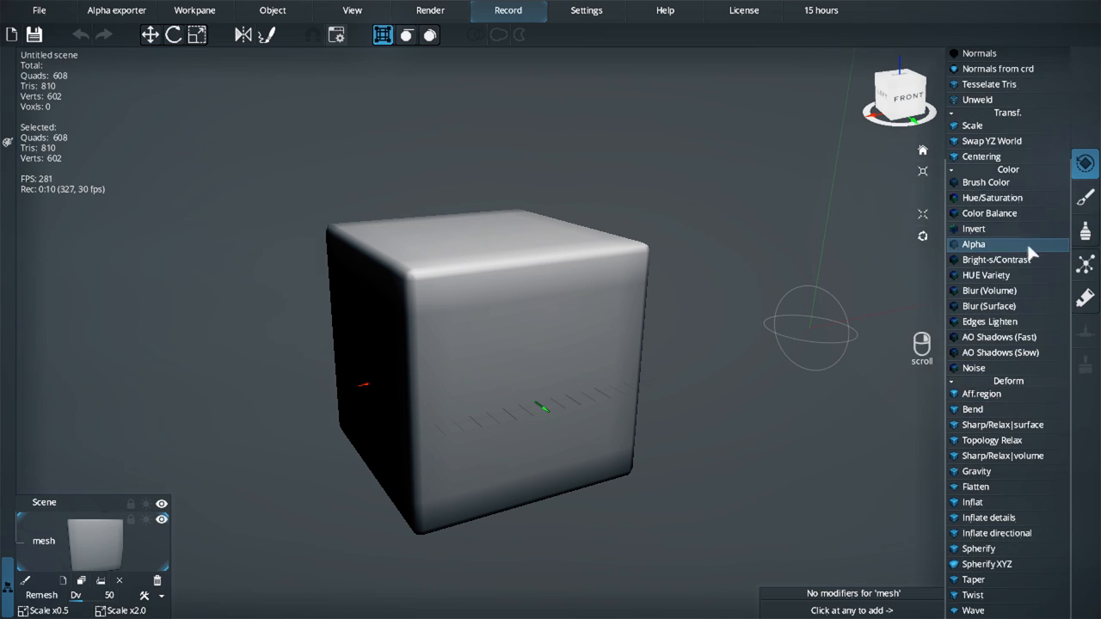
mouse_move(973, 594)
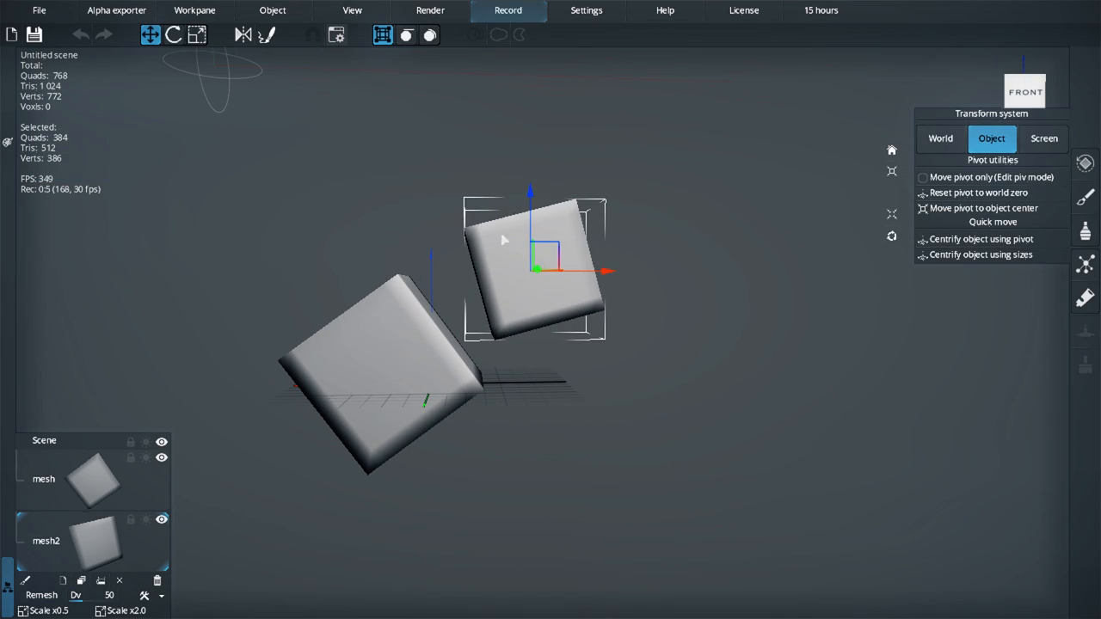
Step: Use the top toolbar while positioning and tilting the two cubes
click(172, 34)
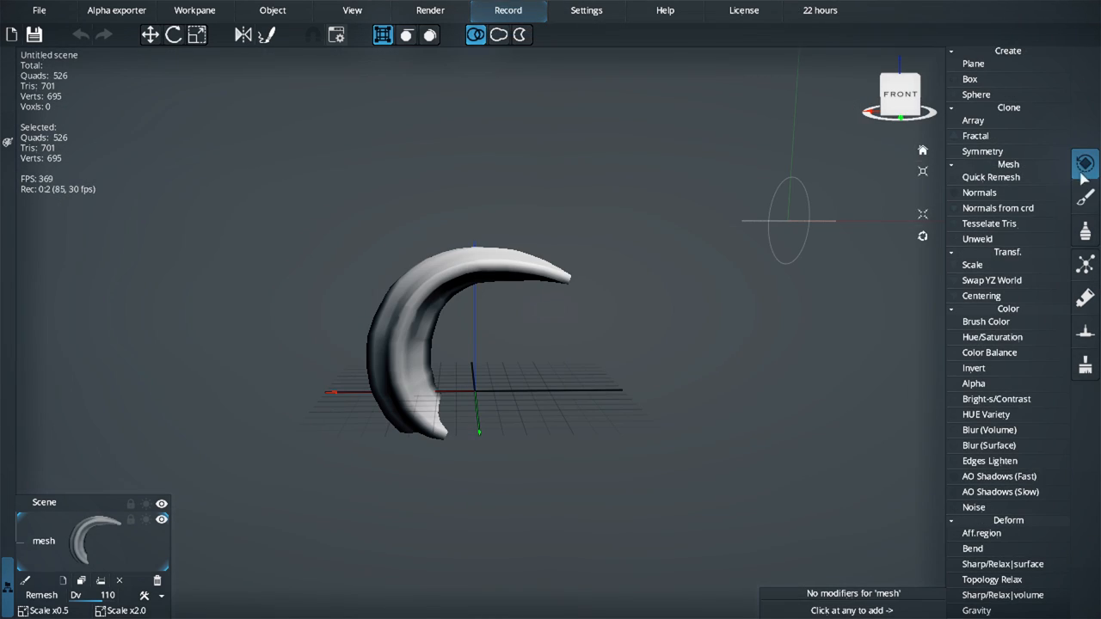
Step: Pick a brush from the right-hand brush panel for the horn stroke
click(990, 176)
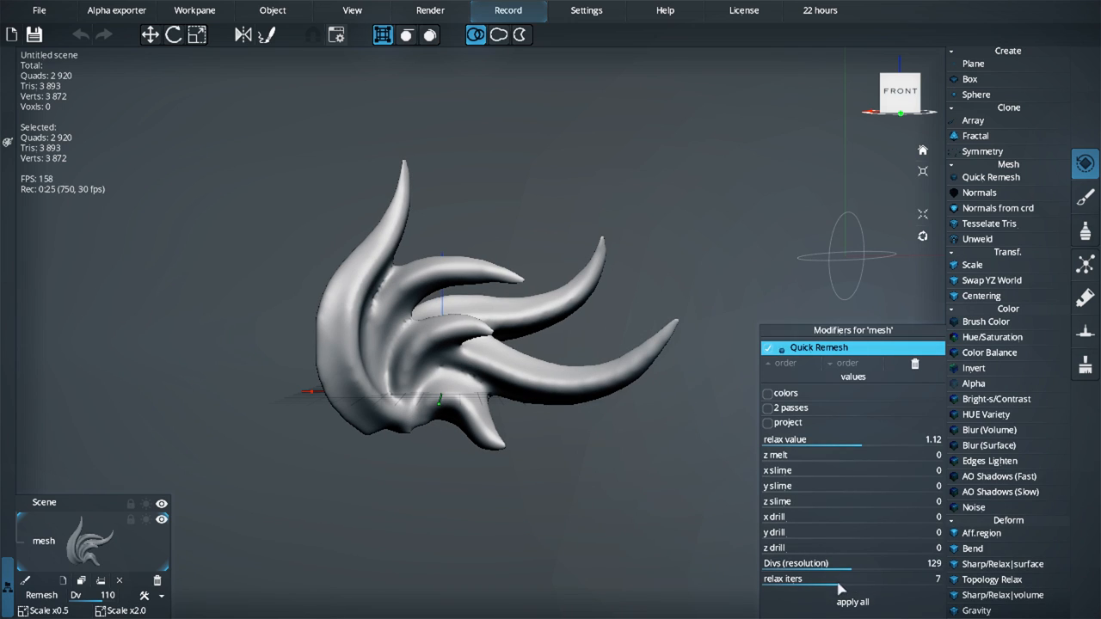
Step: Apply all modifiers and enable mirror symmetry in the toolbar
click(853, 601)
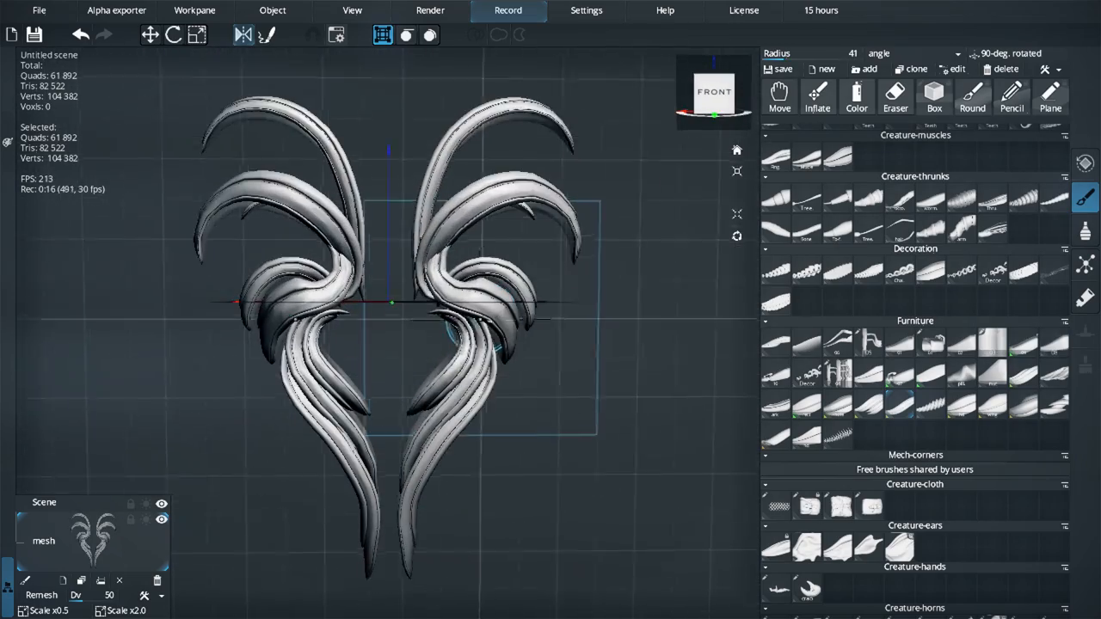
click(243, 34)
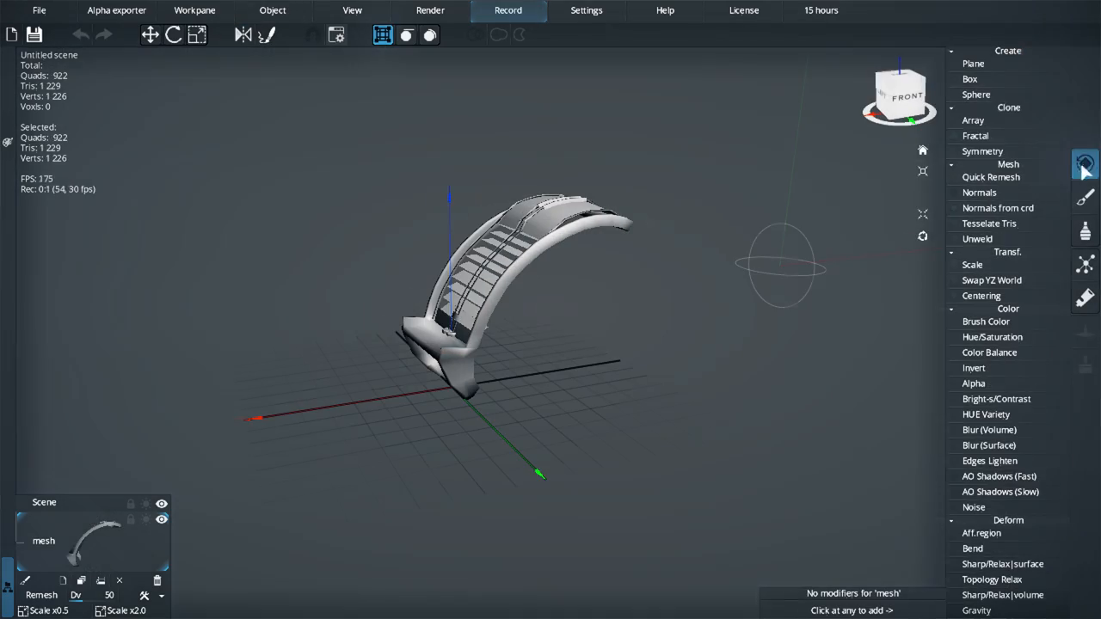
Step: Clear the mesh and show the brushes tab in the right sidebar
click(982, 150)
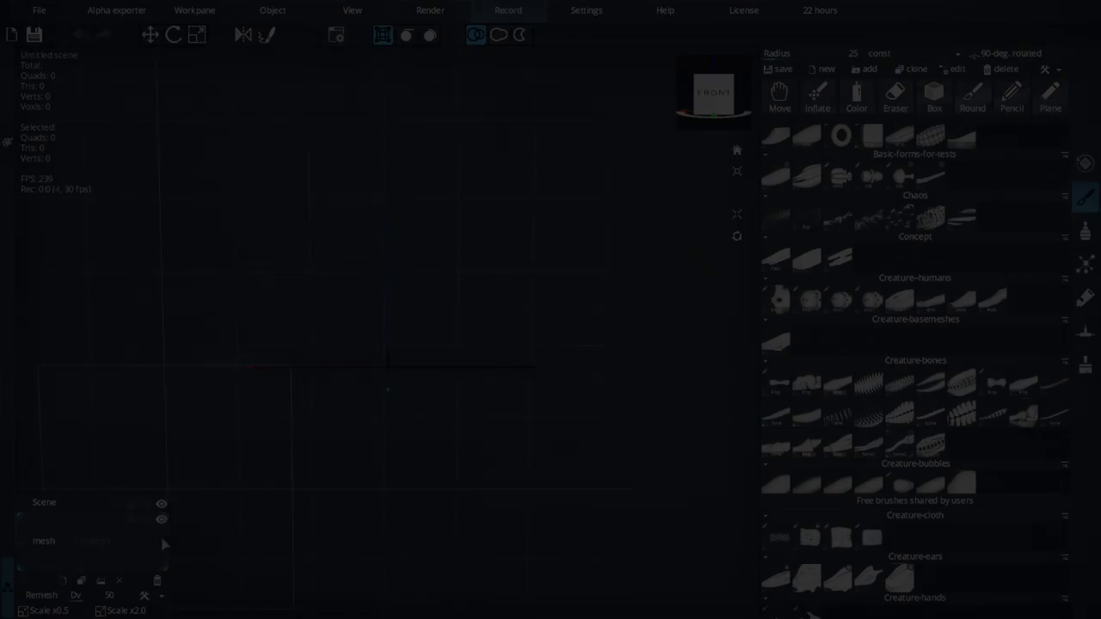
click(270, 34)
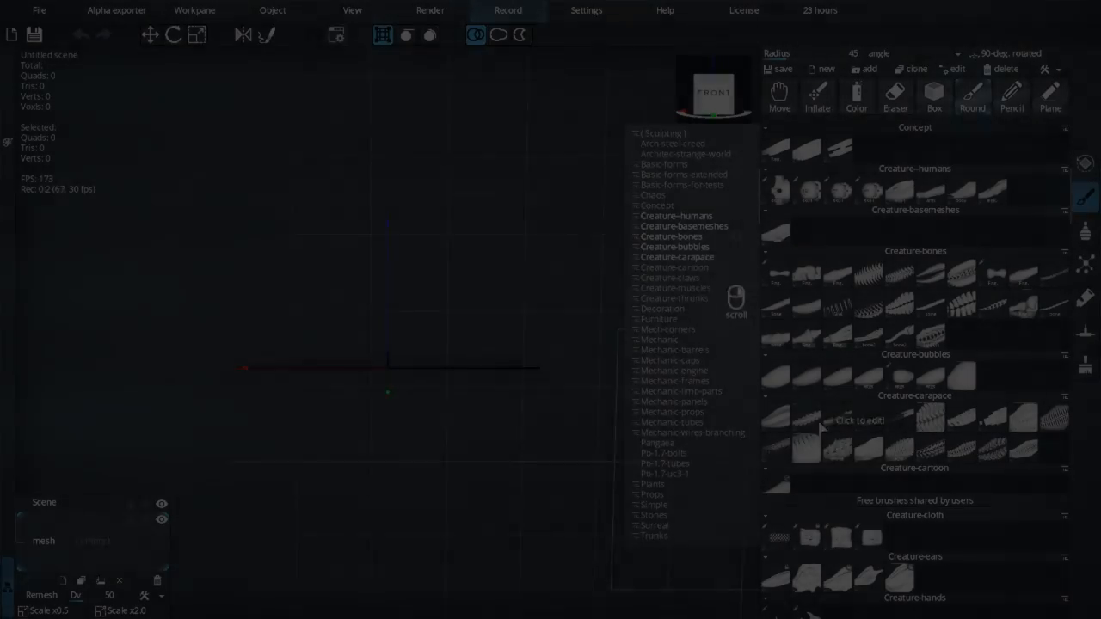
Step: Preview the finger-like fan in the Alpha exporter and set its contrast to 3.91
click(116, 10)
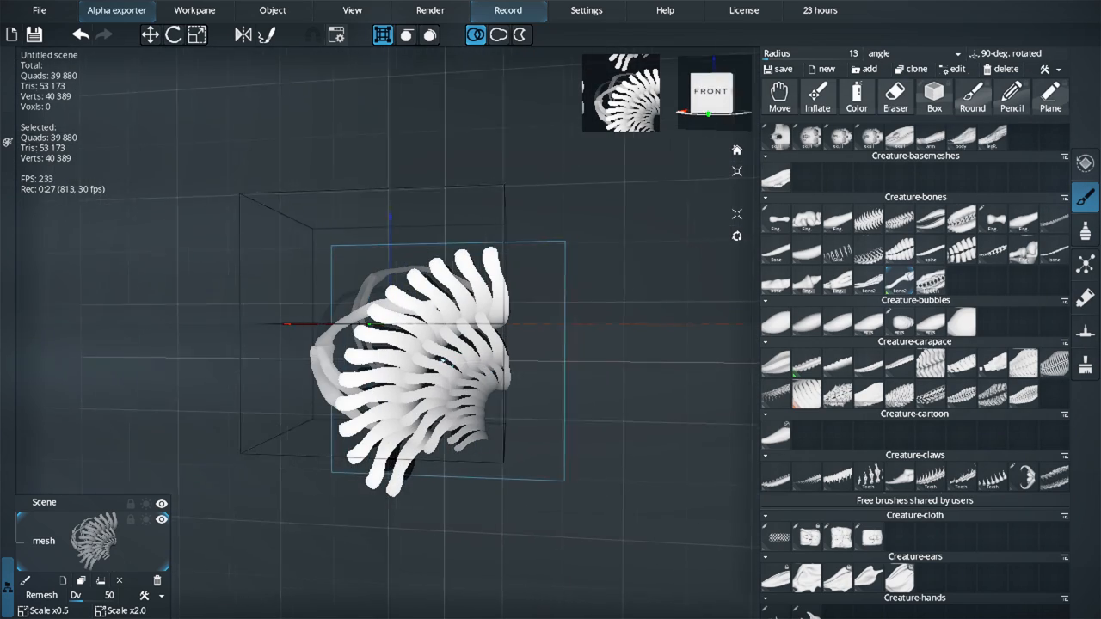
click(116, 9)
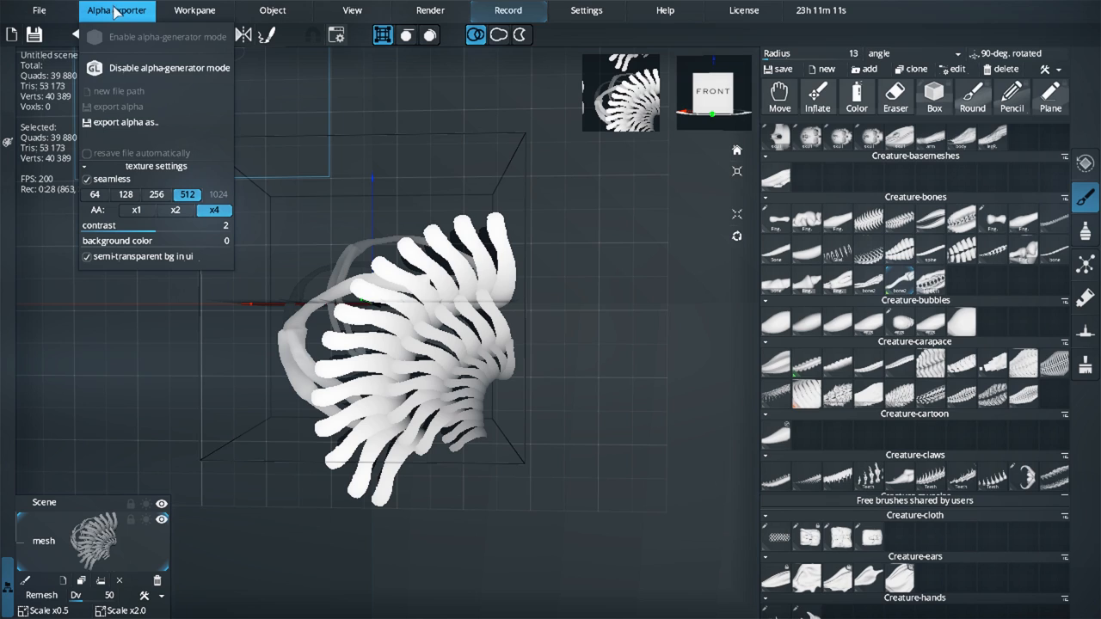
mouse_move(125, 122)
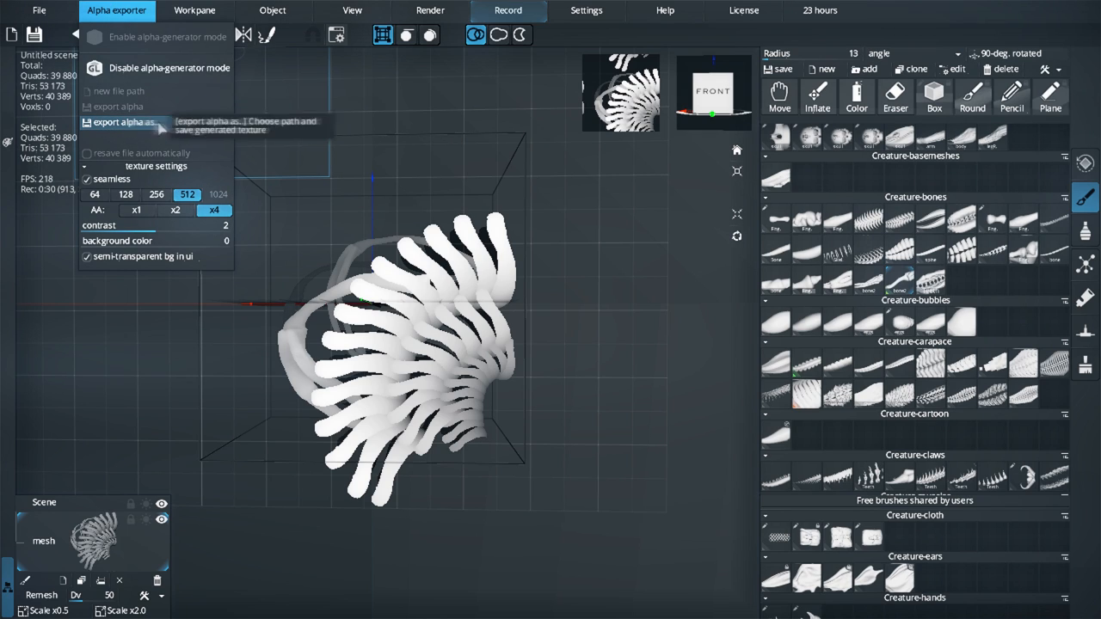
mouse_move(145, 225)
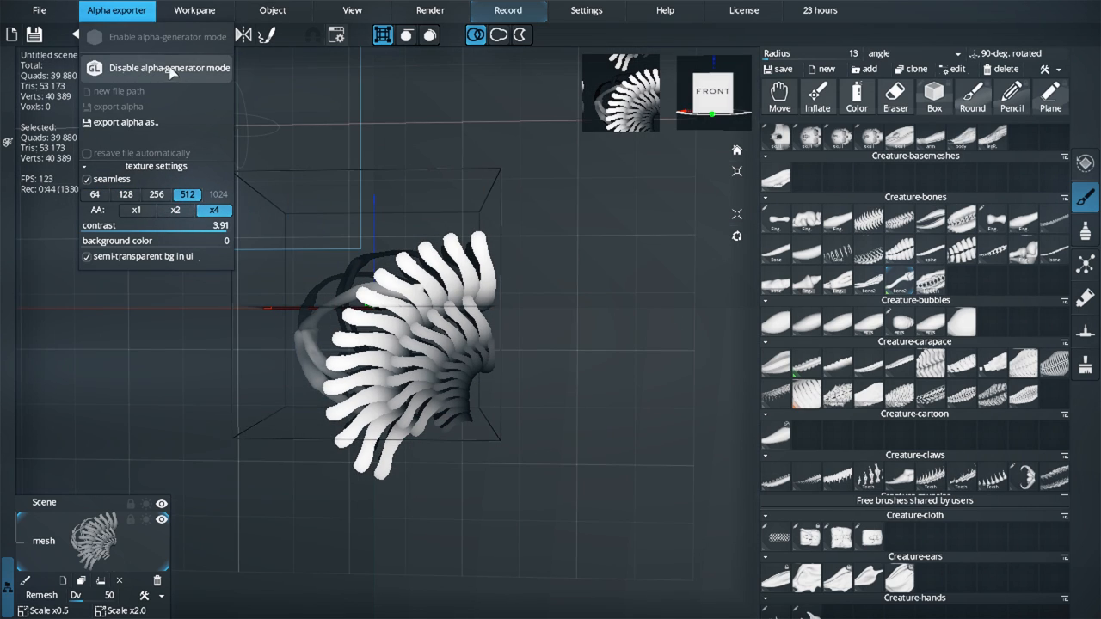
click(508, 10)
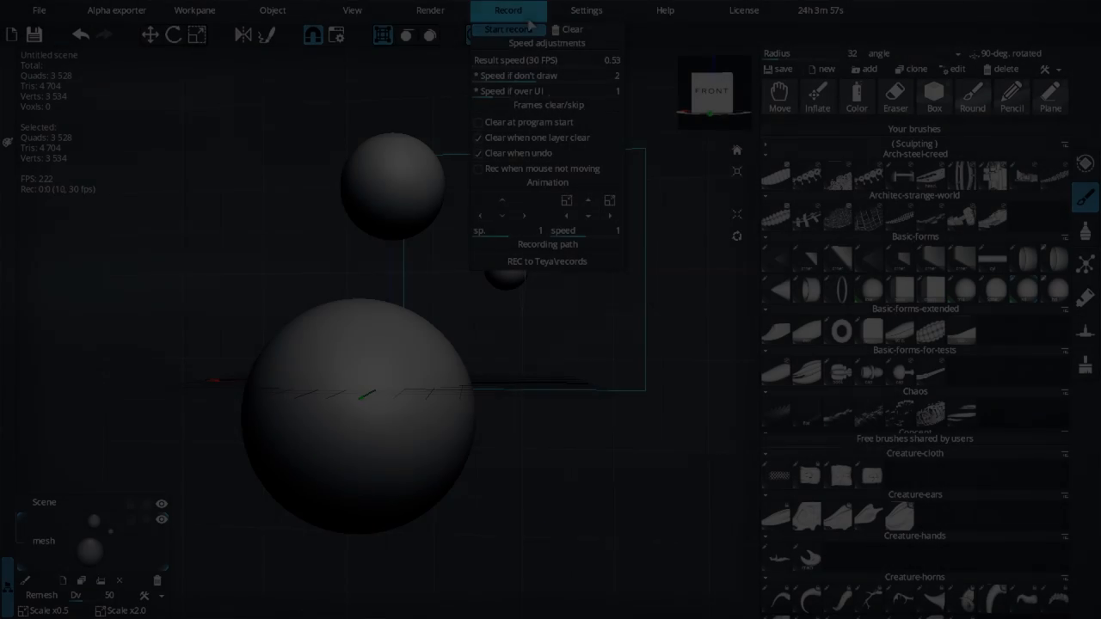
Step: Try Matcap + Sun and Flat 2D render modes on the spheres, then settle on Matcap
click(430, 10)
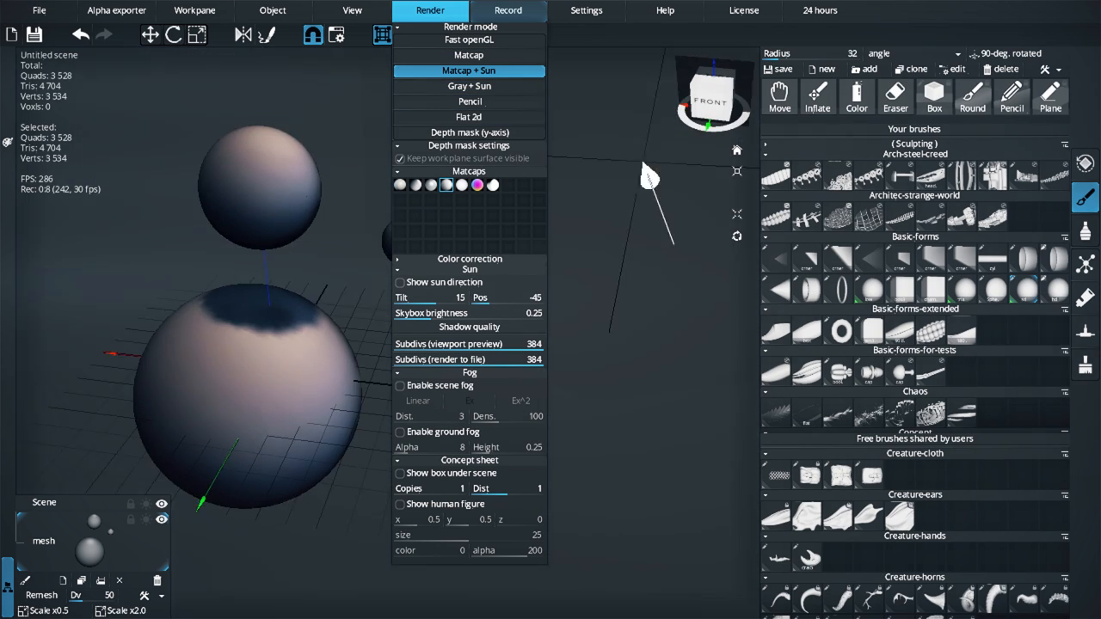
click(468, 85)
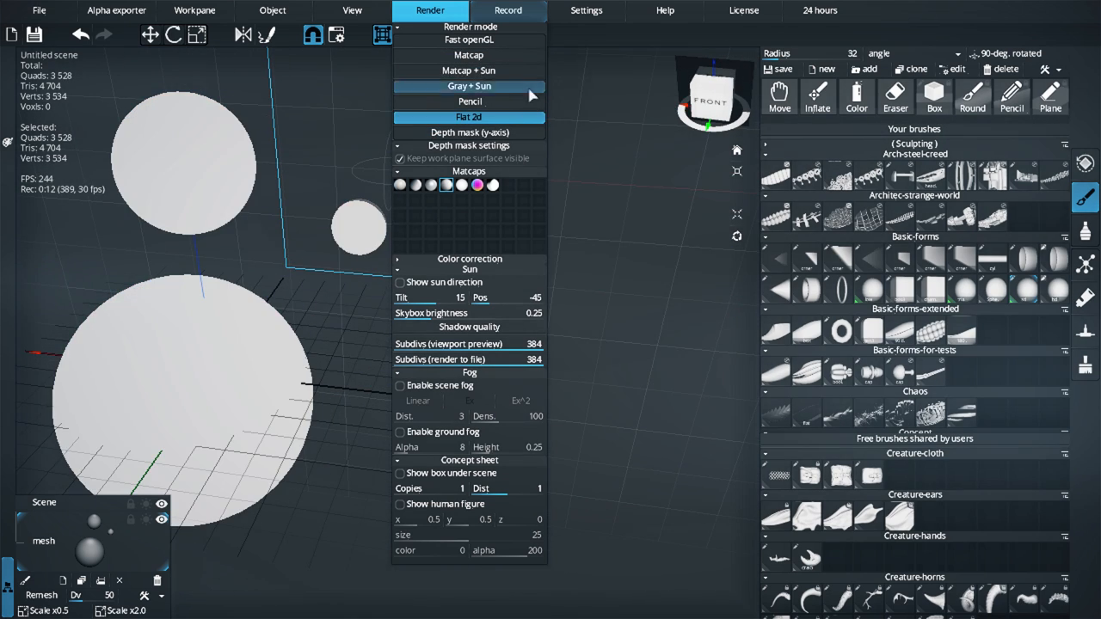
click(469, 55)
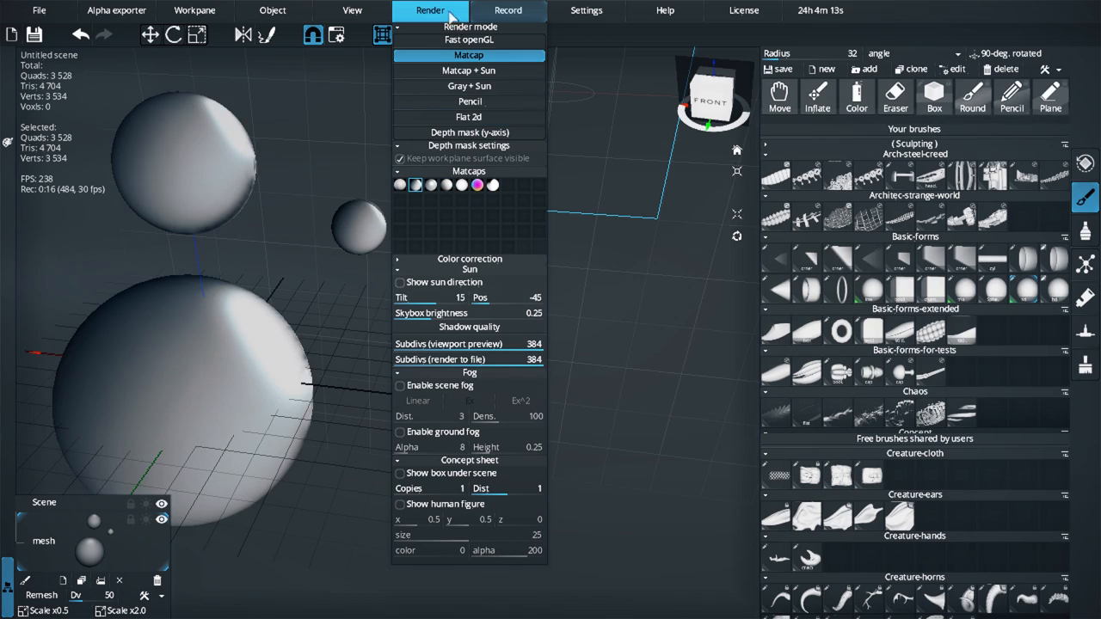
click(38, 9)
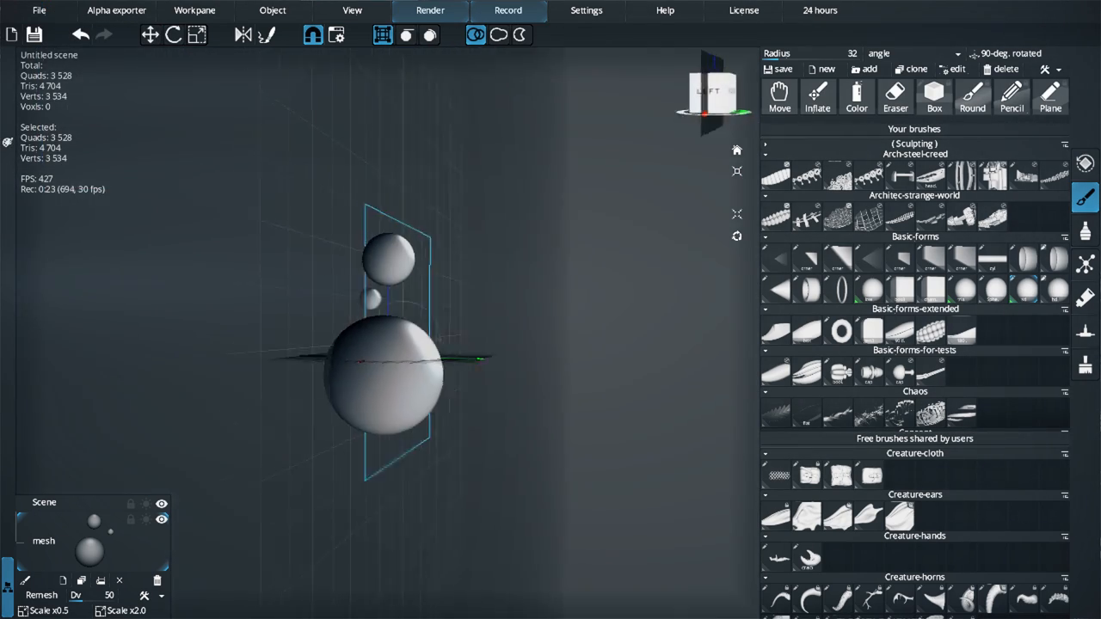
click(585, 9)
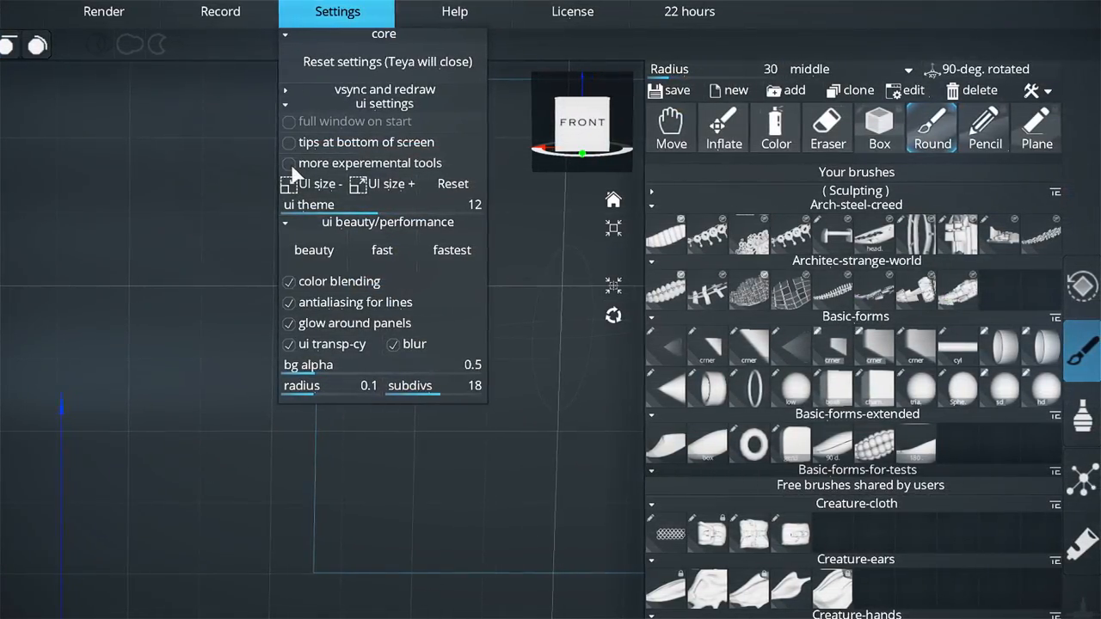
Step: Dismiss the Settings menu by clicking into the empty grid viewport
click(288, 163)
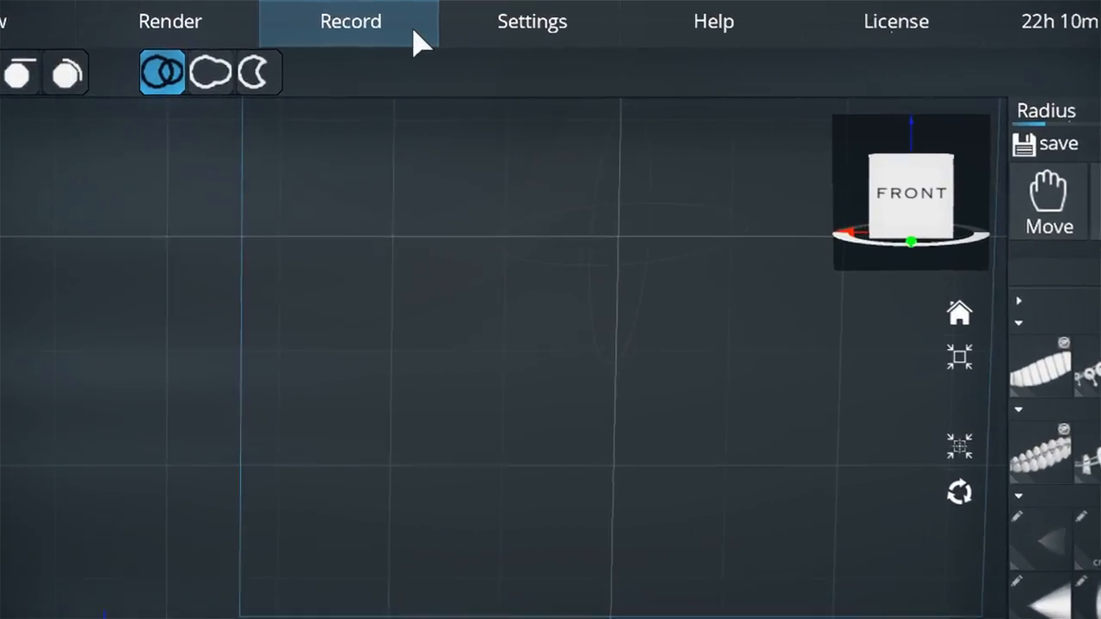
click(350, 21)
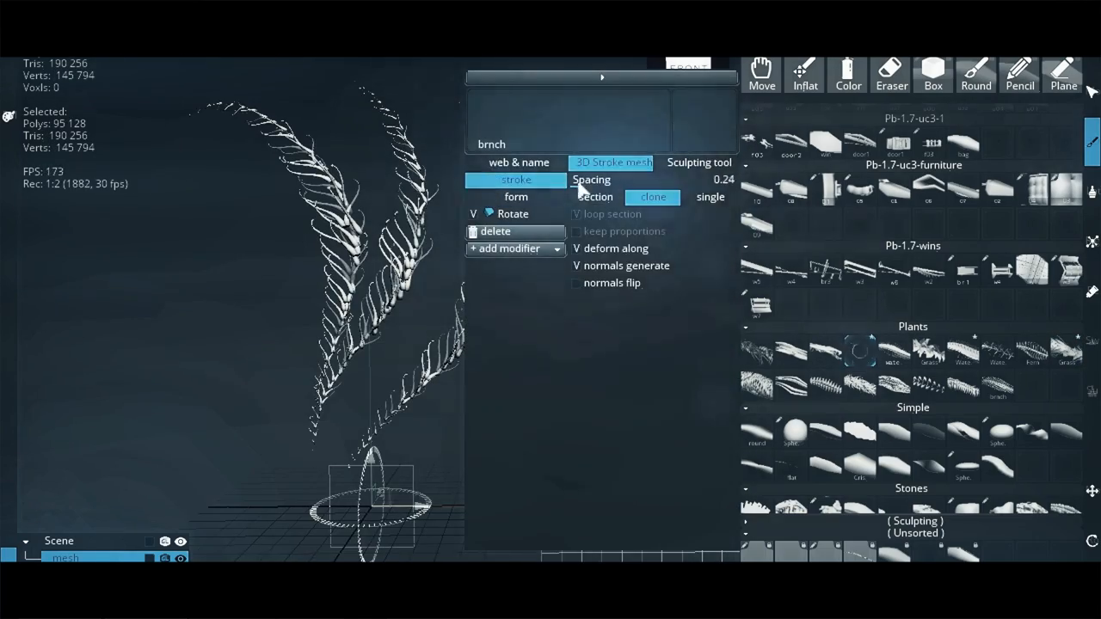
Step: Add a Symmetry modifier to the brnch 3D Stroke brush with Z Radial 5
click(522, 230)
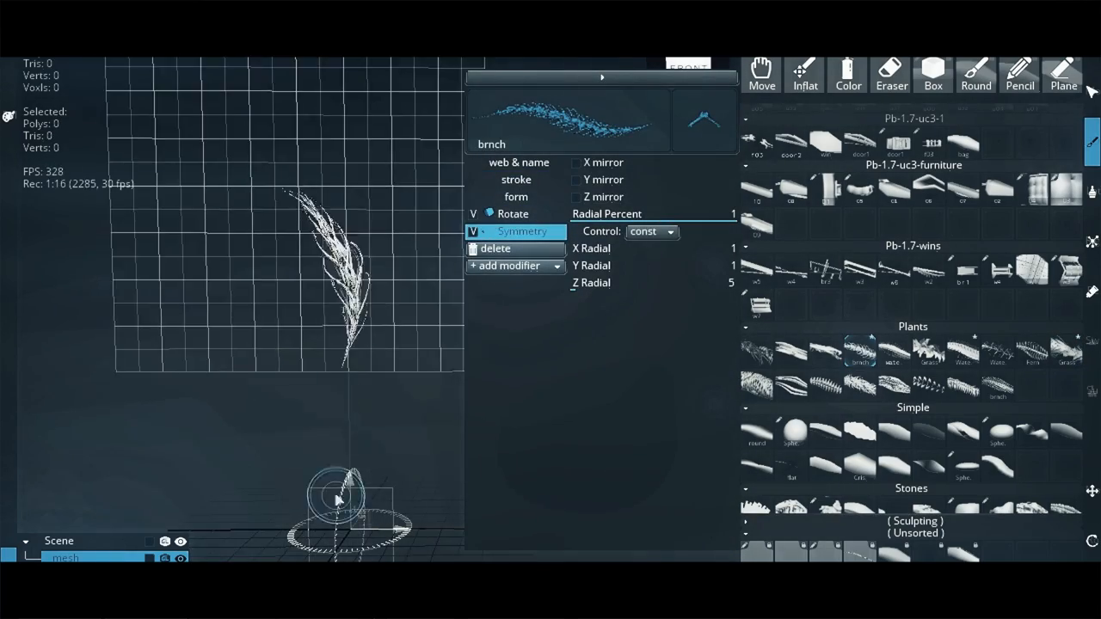